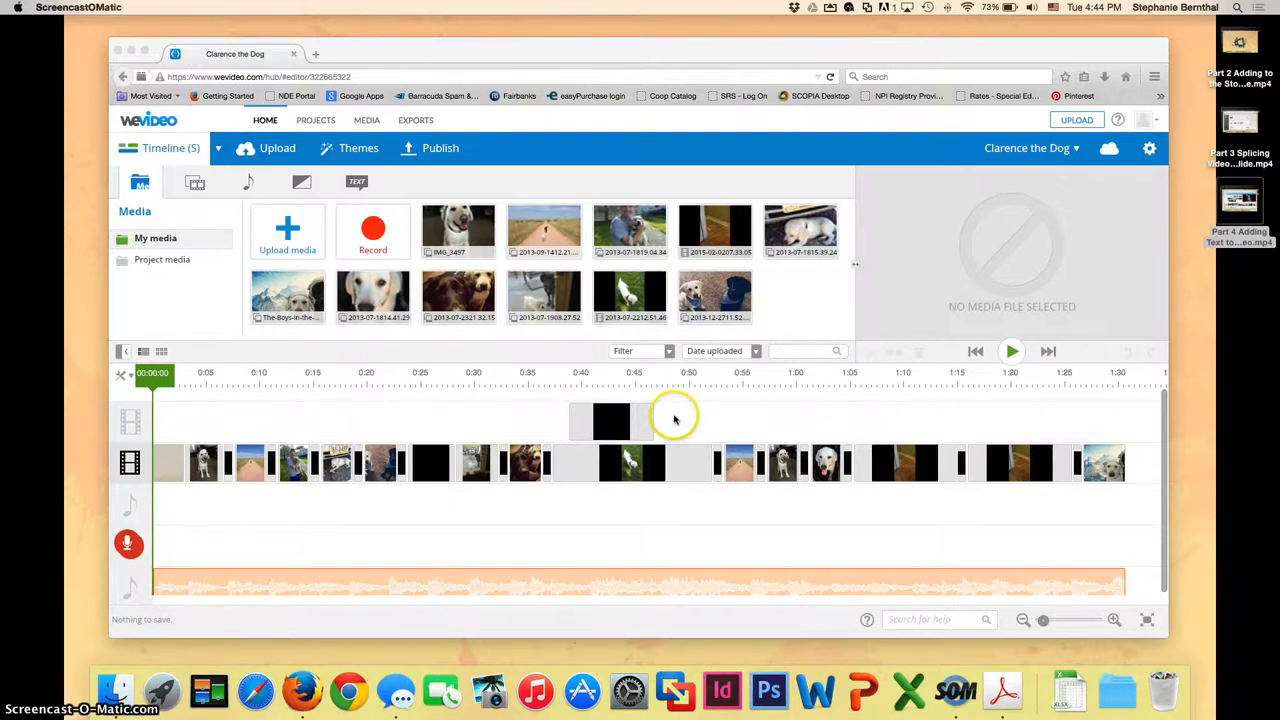
pyautogui.moveTo(907, 165)
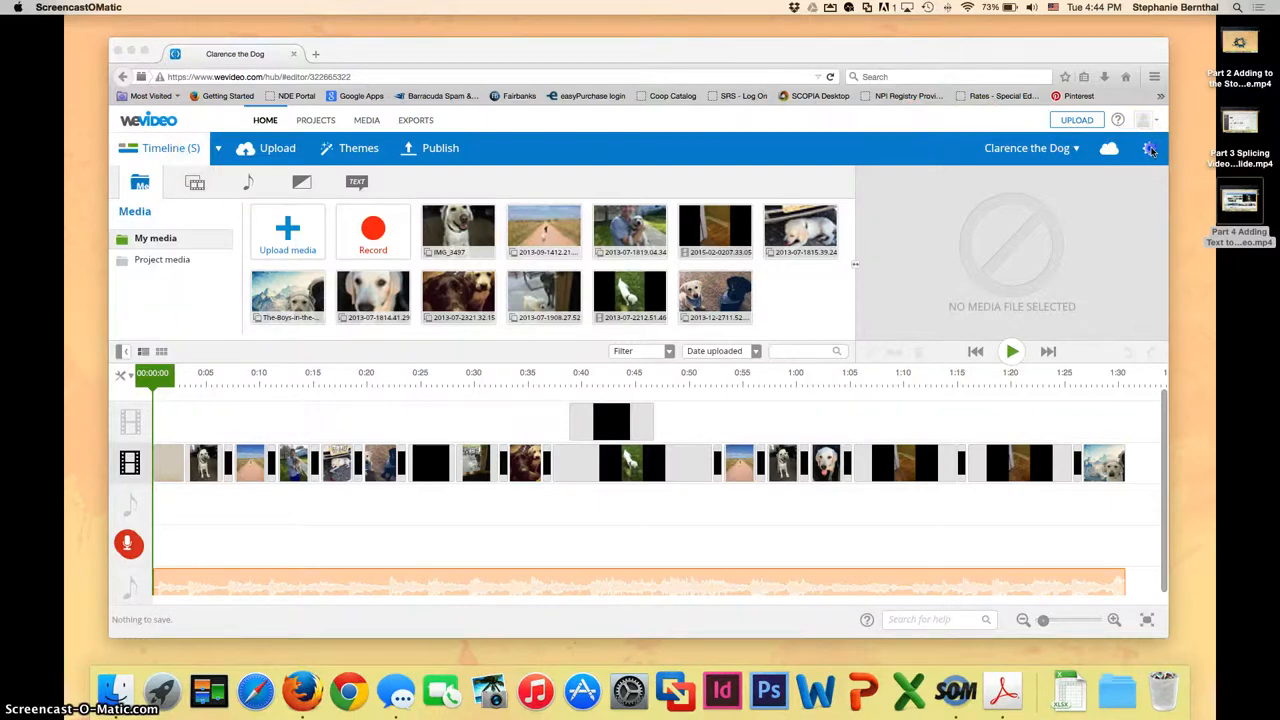
# Switch the Clarence the Dog project editor to full-screen view
pyautogui.click(1149, 148)
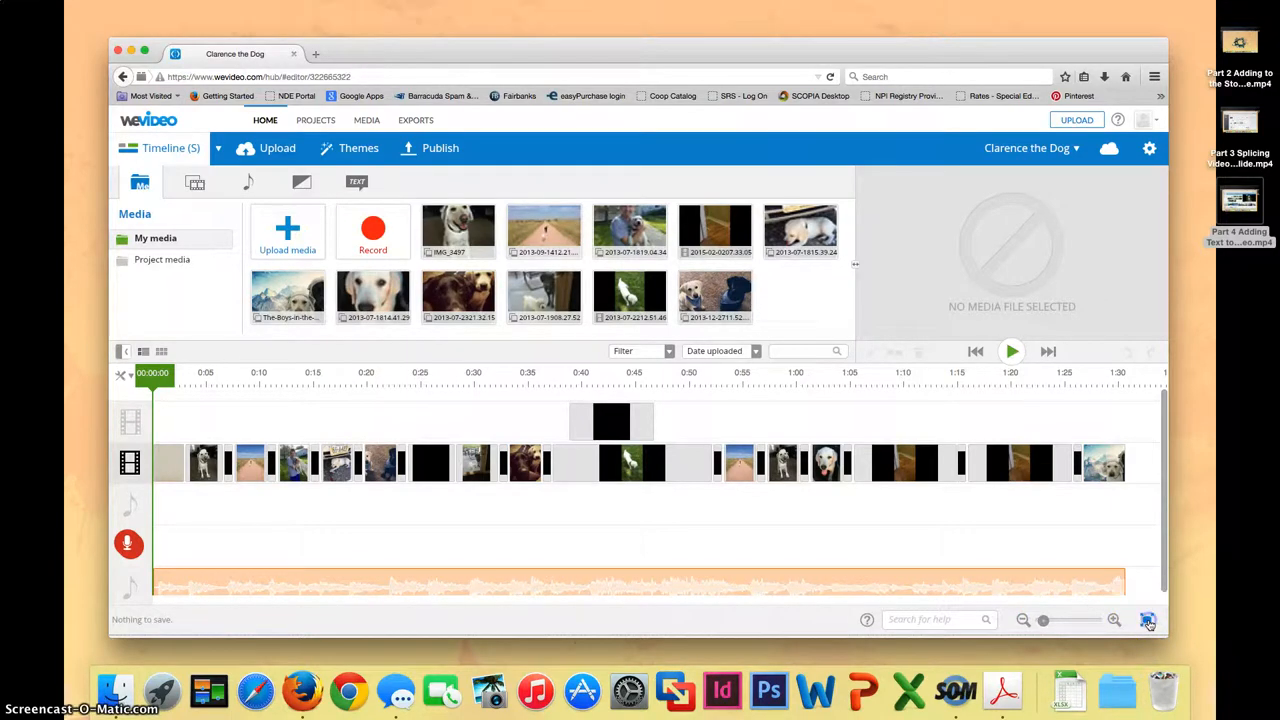
pyautogui.click(1148, 620)
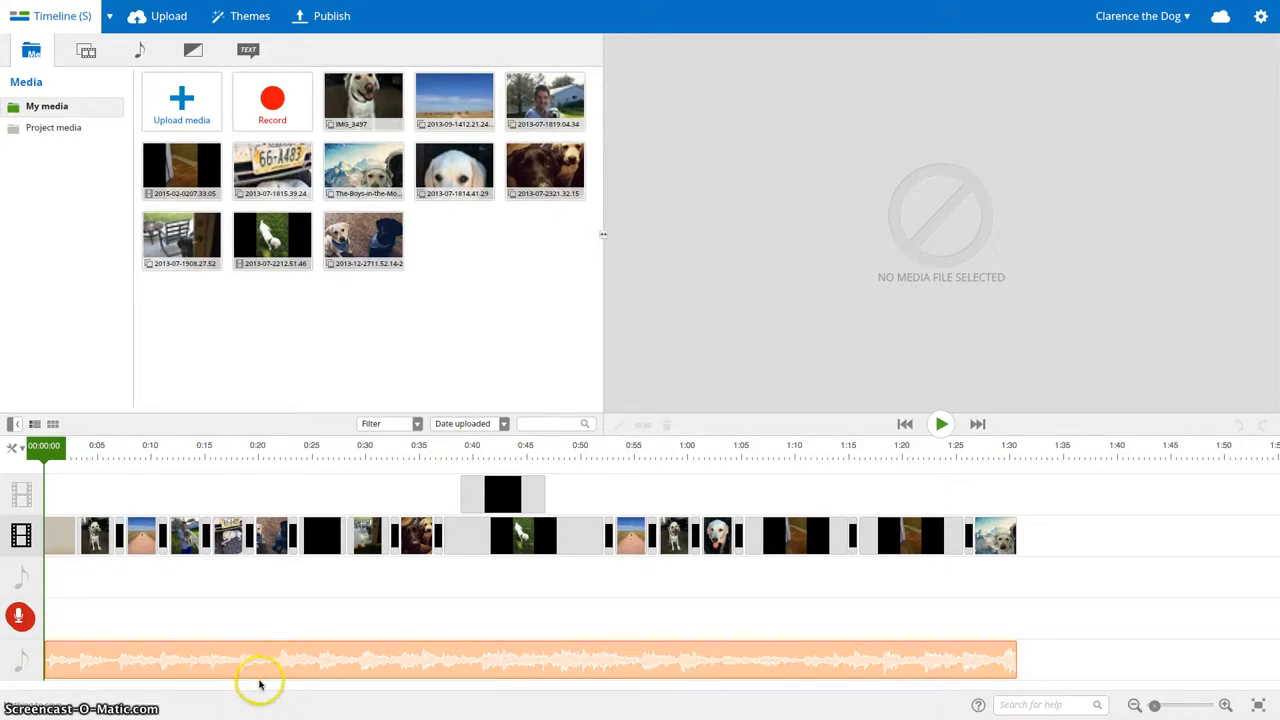
pyautogui.moveTo(517, 714)
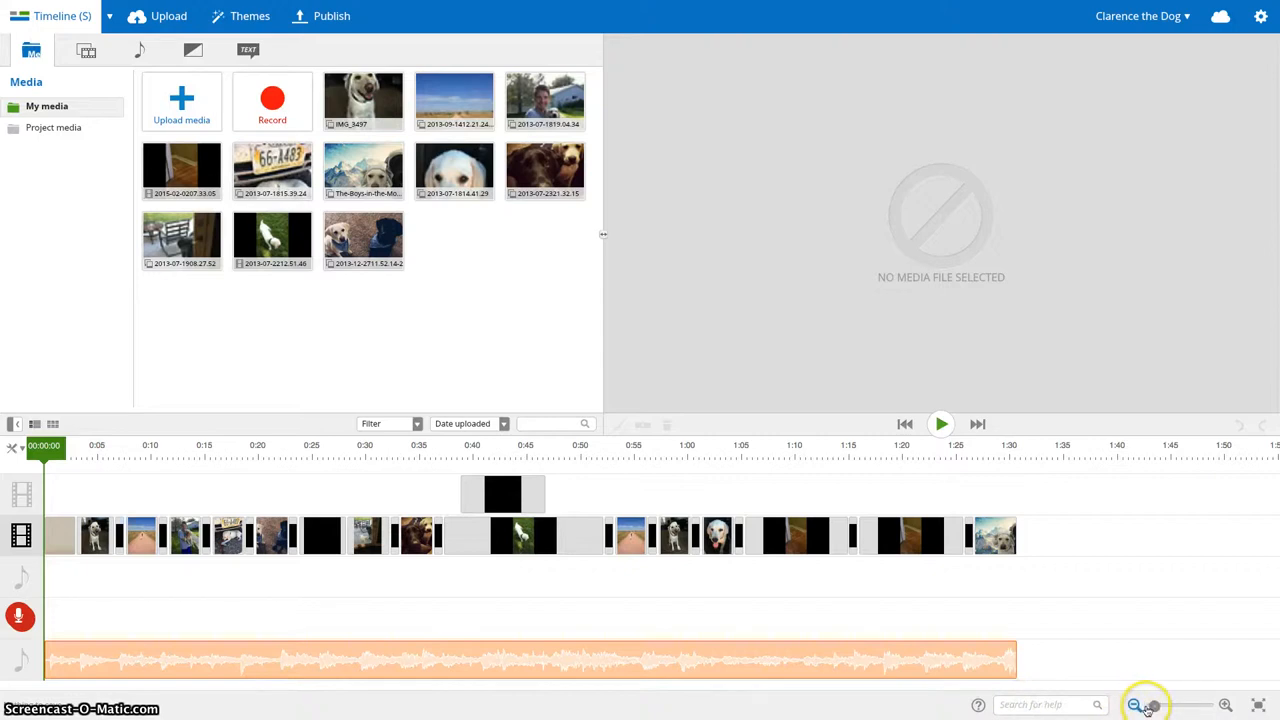
# Zoom and scroll the timeline so the entire project spans the track width
pyautogui.click(1158, 705)
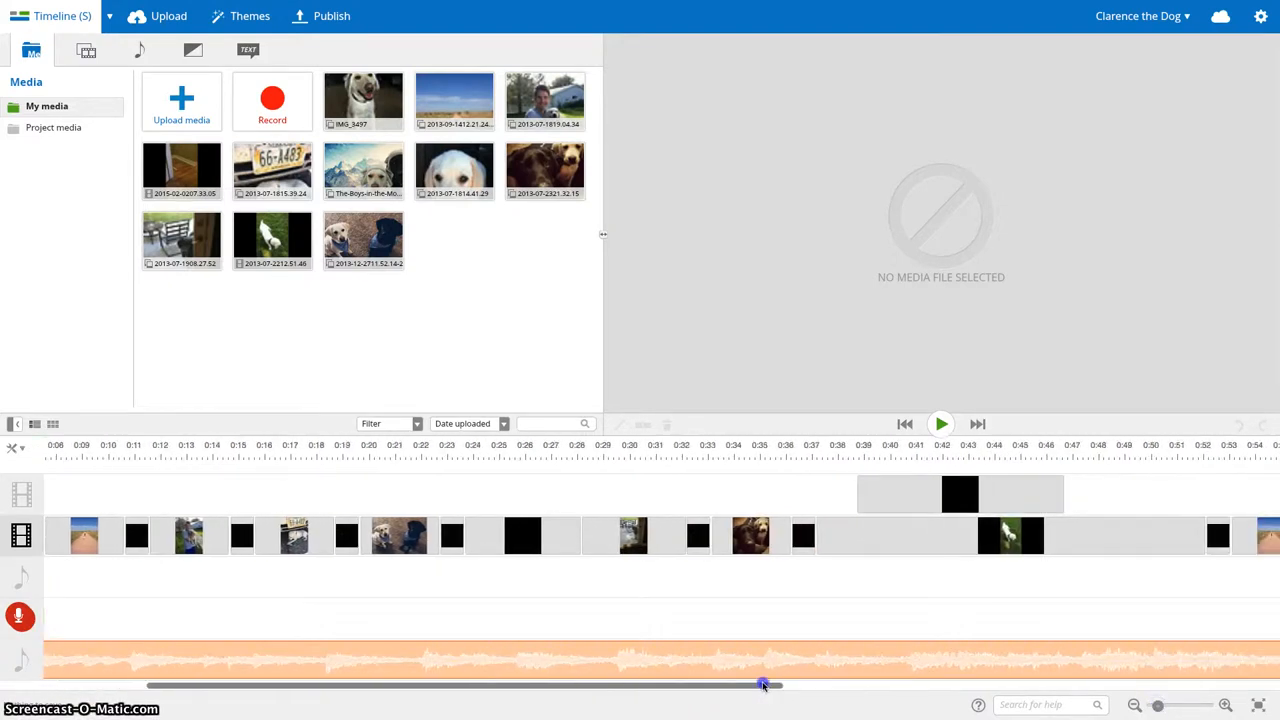
pyautogui.moveTo(763, 686); pyautogui.dragTo(685, 692)
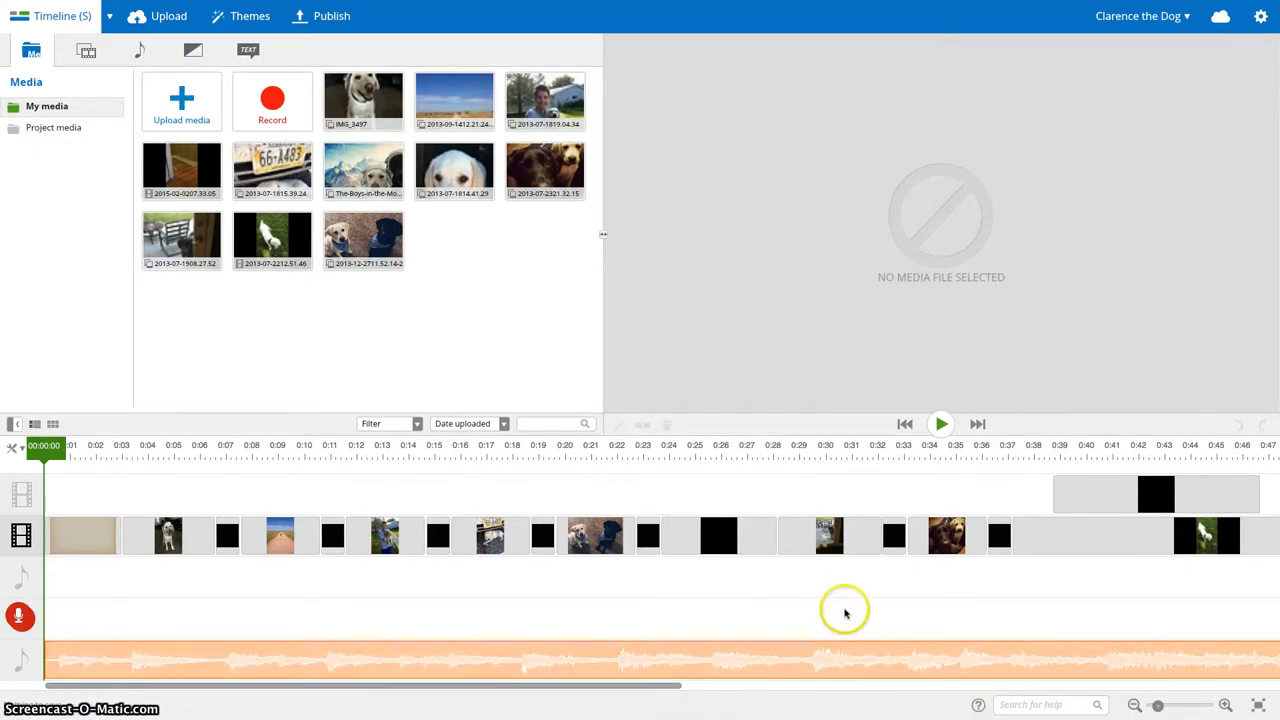
pyautogui.moveTo(983, 607)
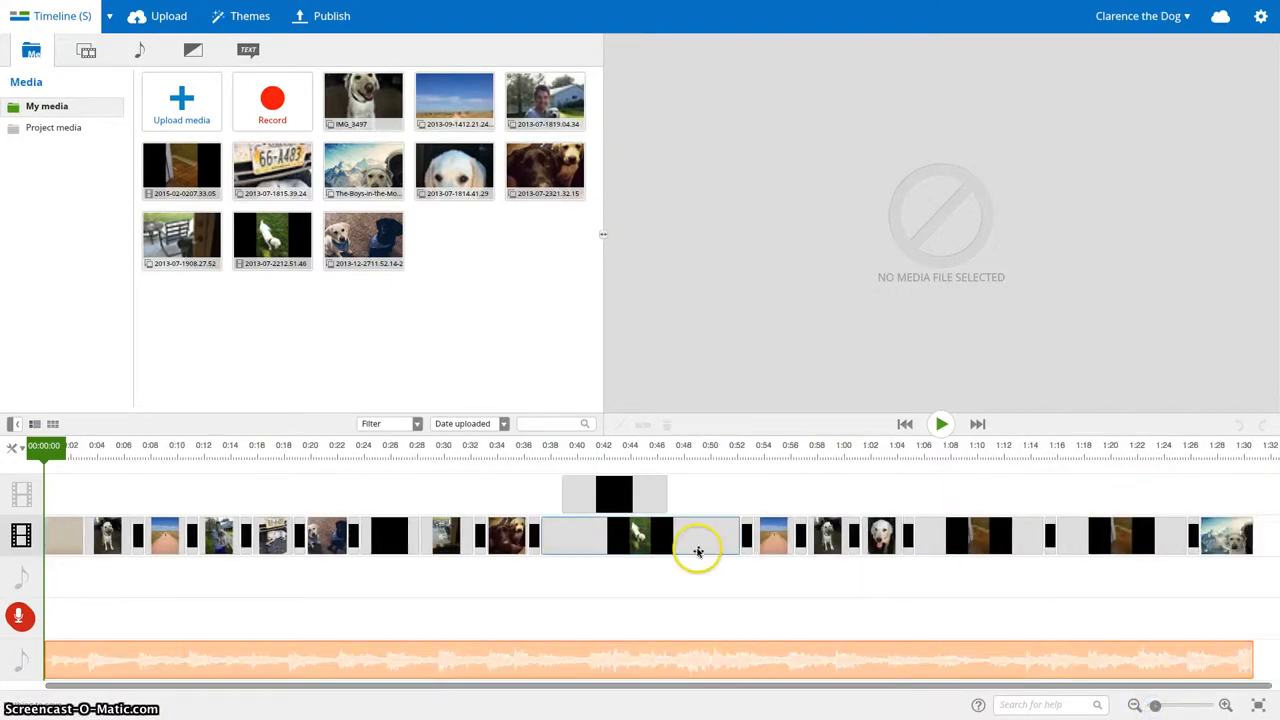
pyautogui.click(687, 535)
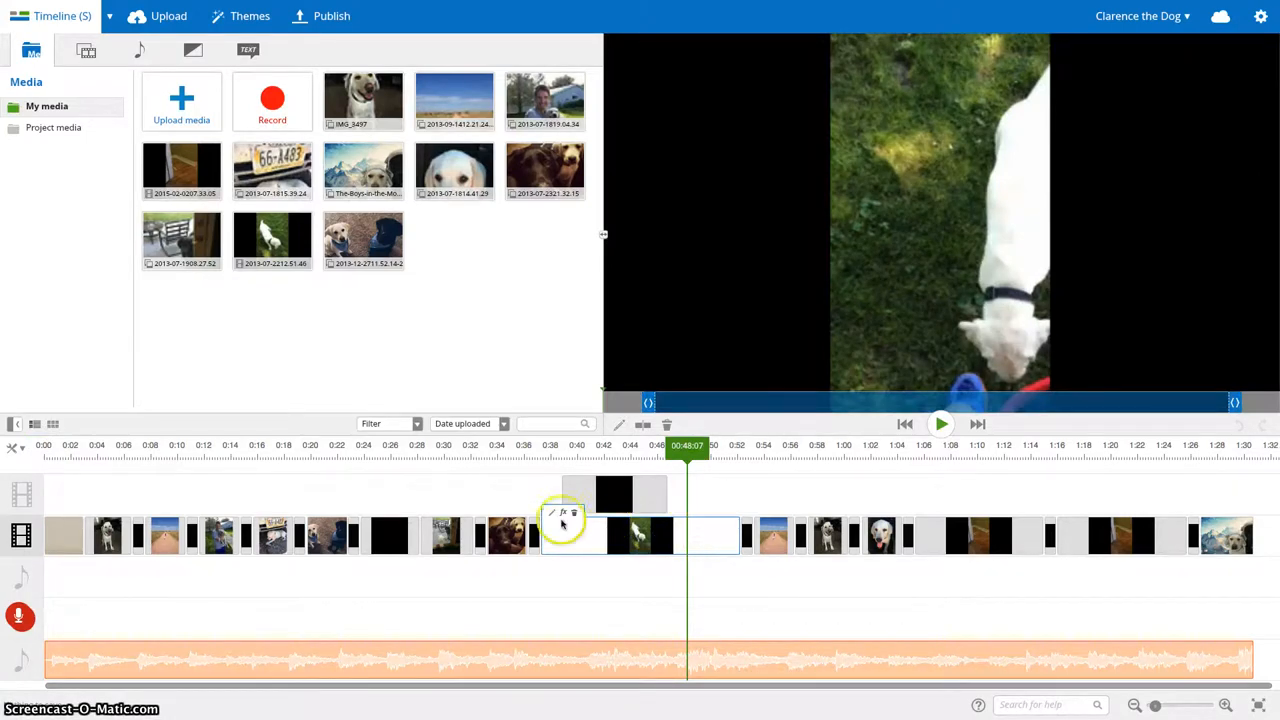
pyautogui.click(551, 512)
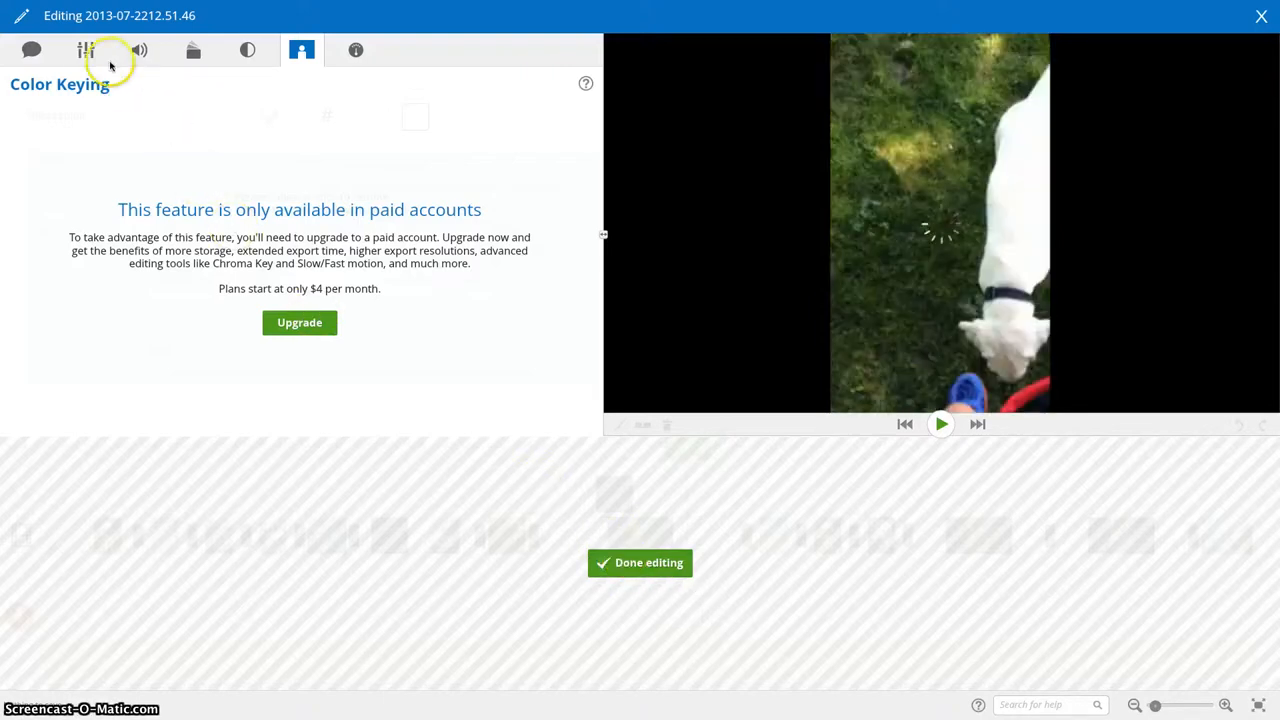
pyautogui.moveTo(139, 50)
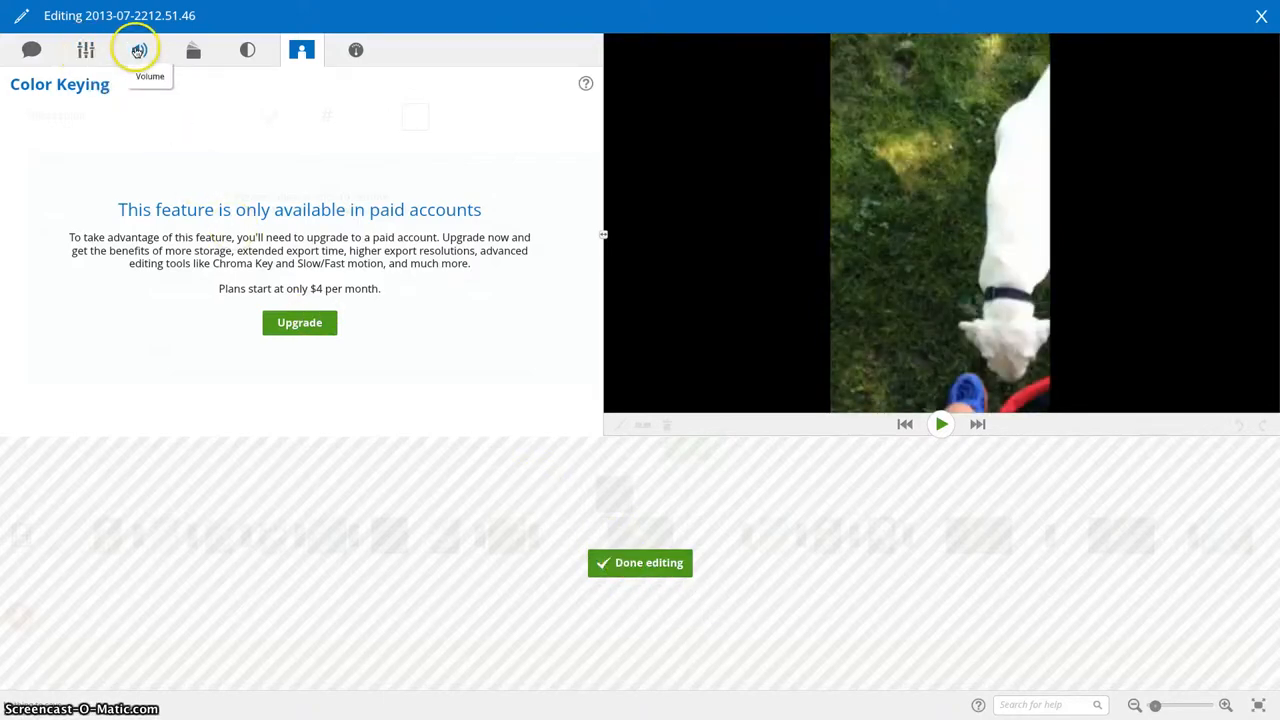
pyautogui.click(139, 50)
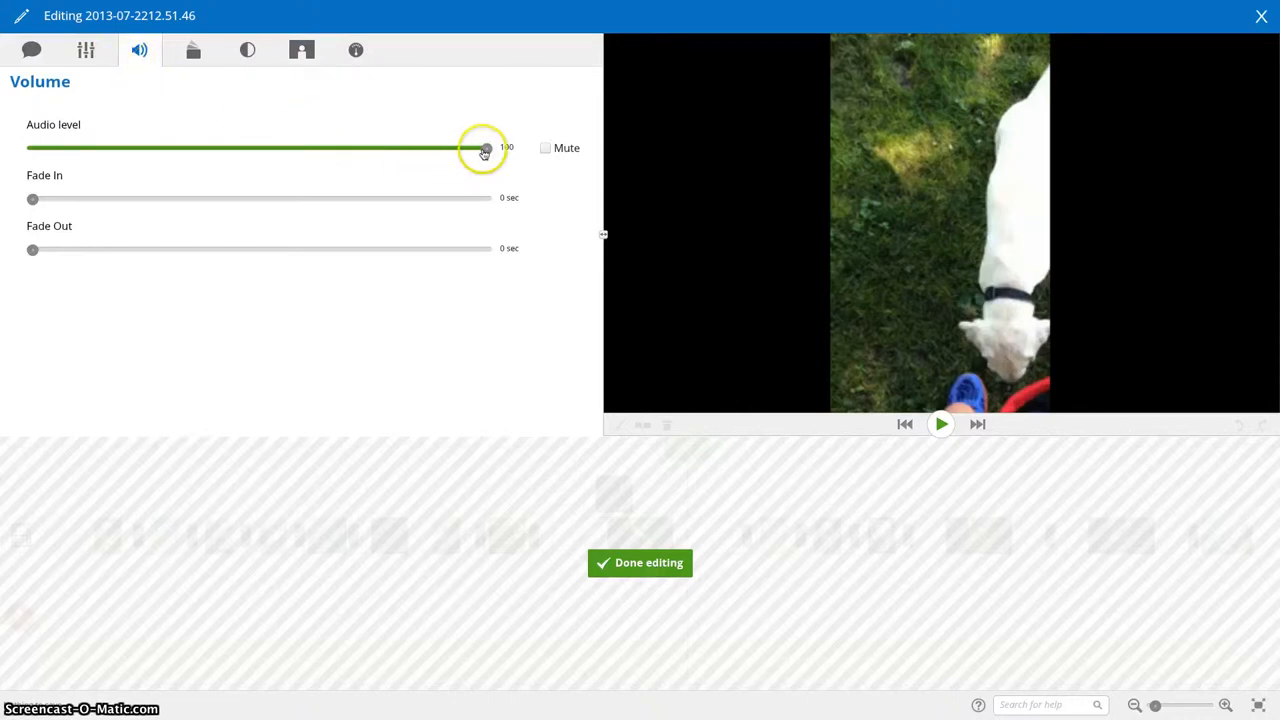
pyautogui.moveTo(485, 148); pyautogui.dragTo(420, 150)
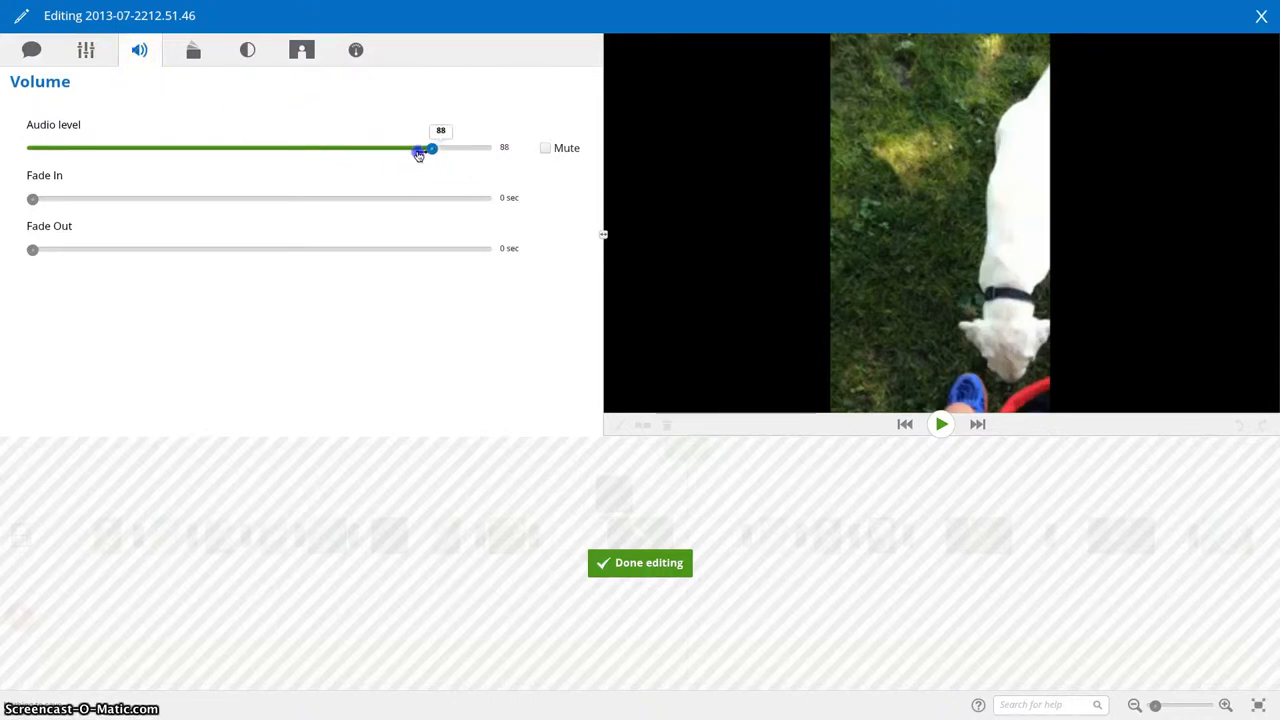
pyautogui.moveTo(431, 148); pyautogui.dragTo(209, 148)
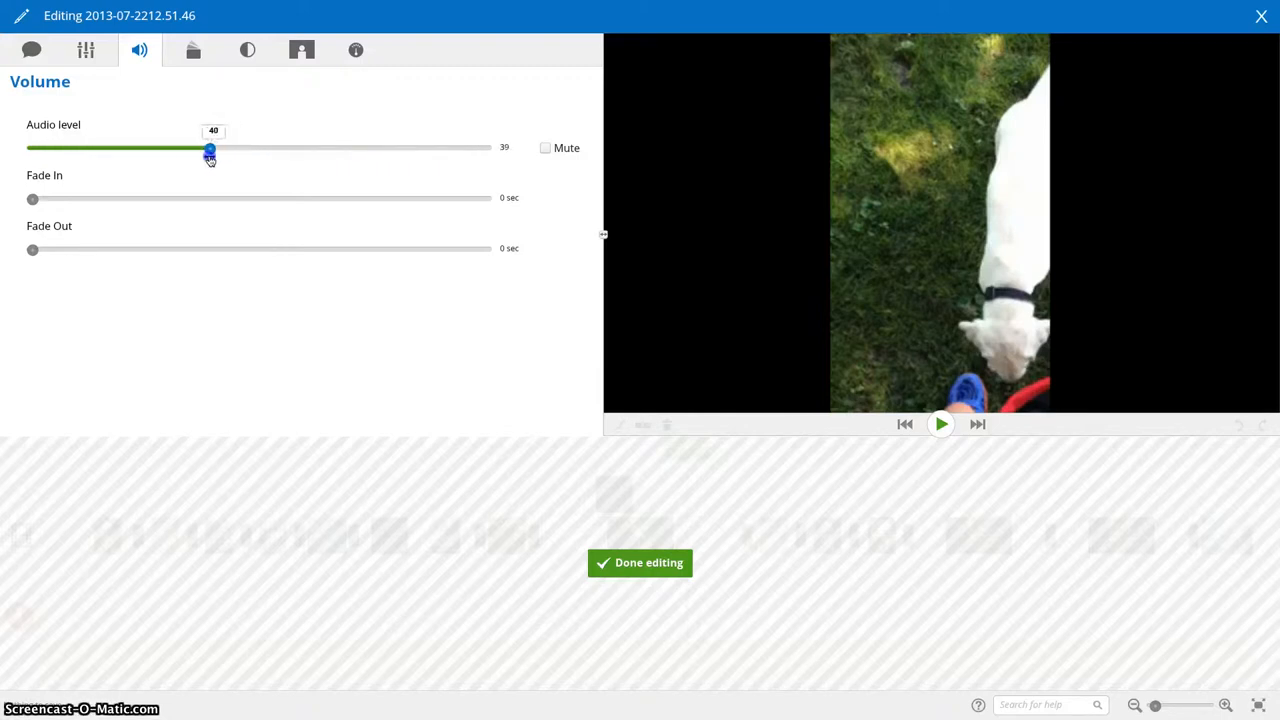
pyautogui.moveTo(209, 148); pyautogui.dragTo(487, 148)
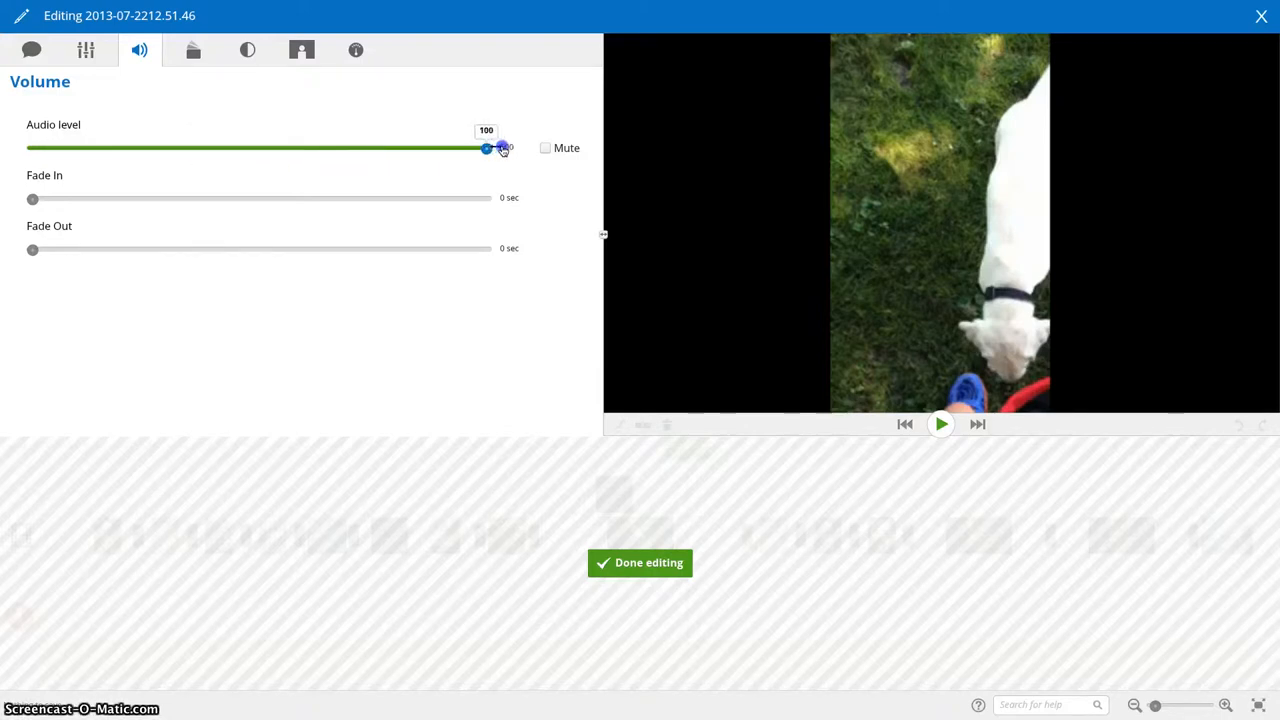
pyautogui.click(545, 147)
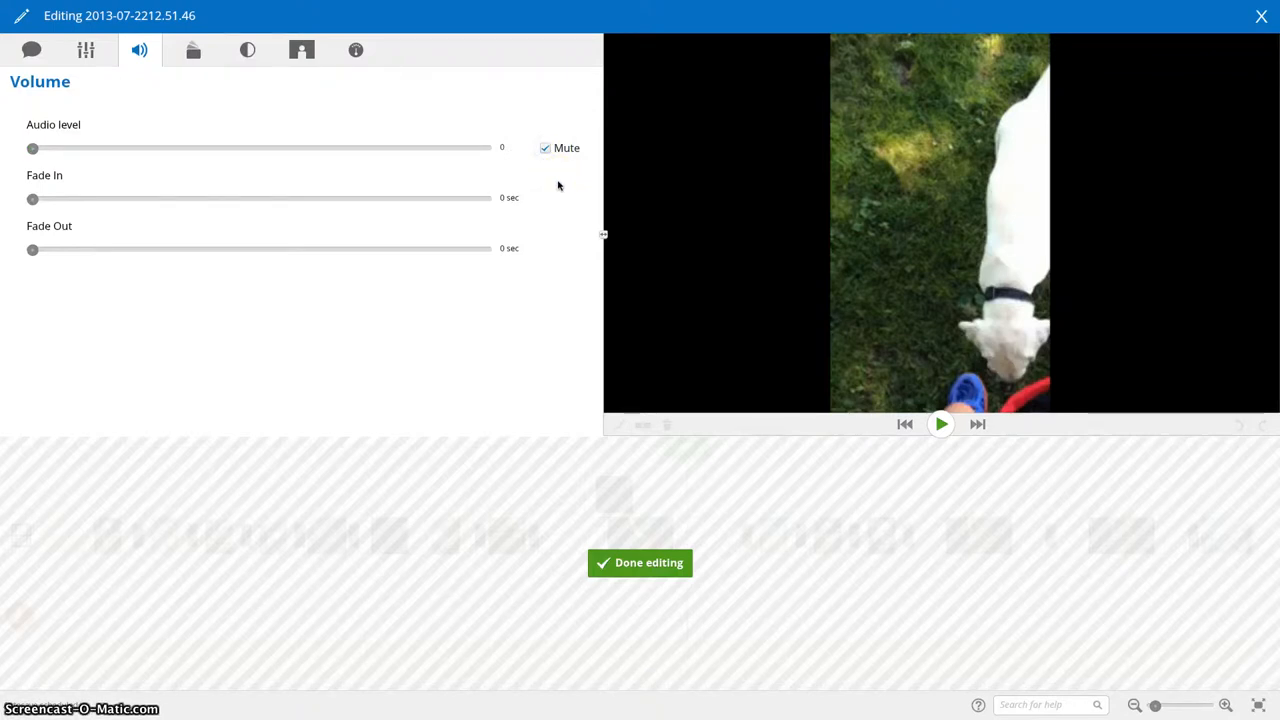
pyautogui.click(545, 148)
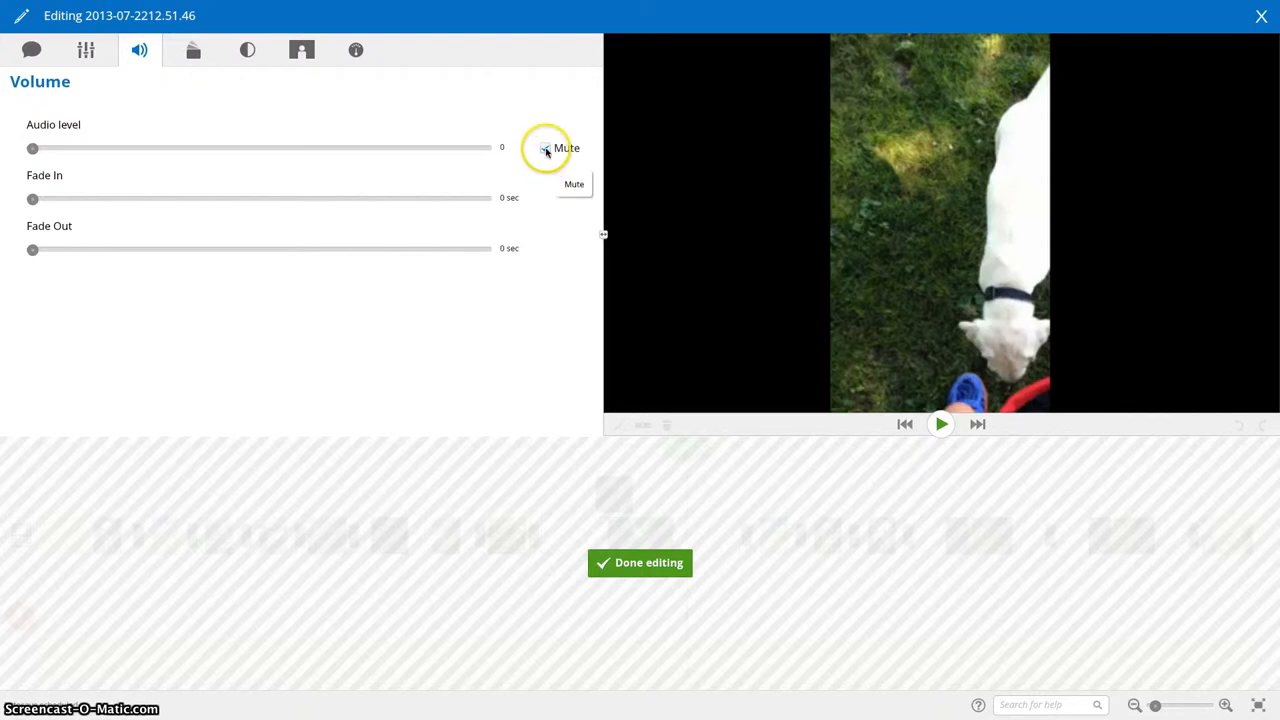
pyautogui.moveTo(32, 148); pyautogui.dragTo(486, 148)
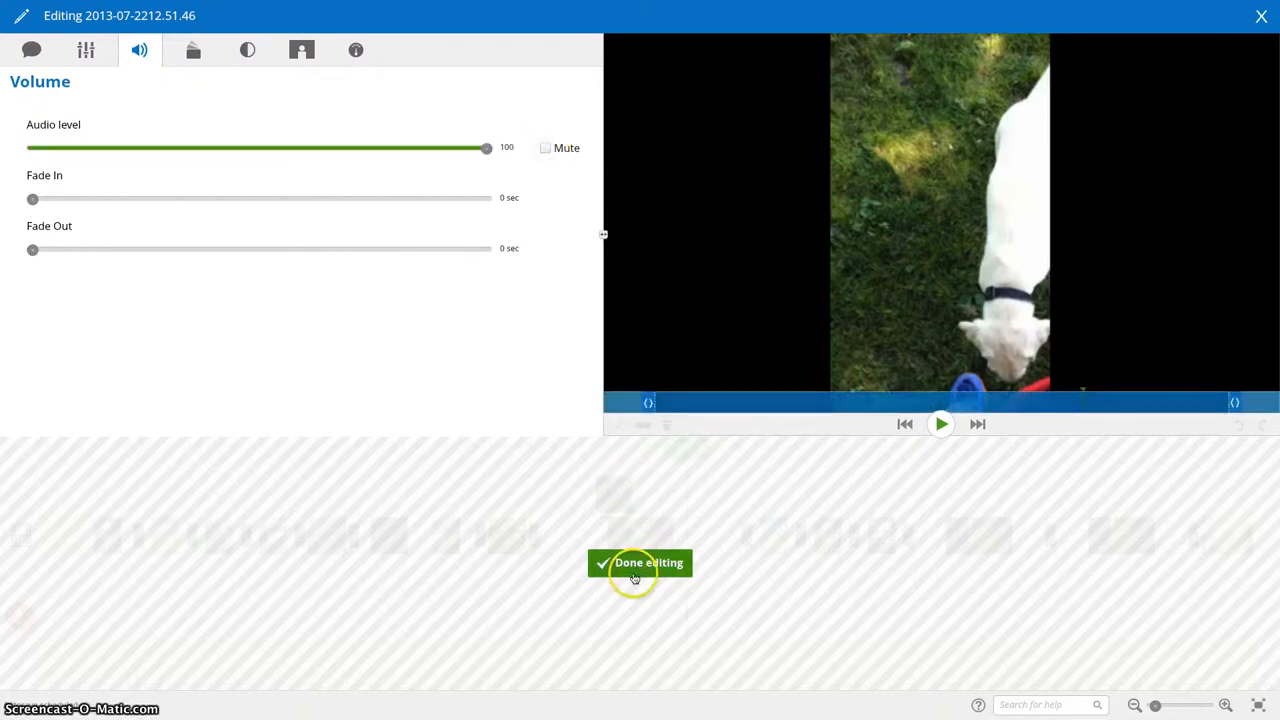
pyautogui.click(640, 563)
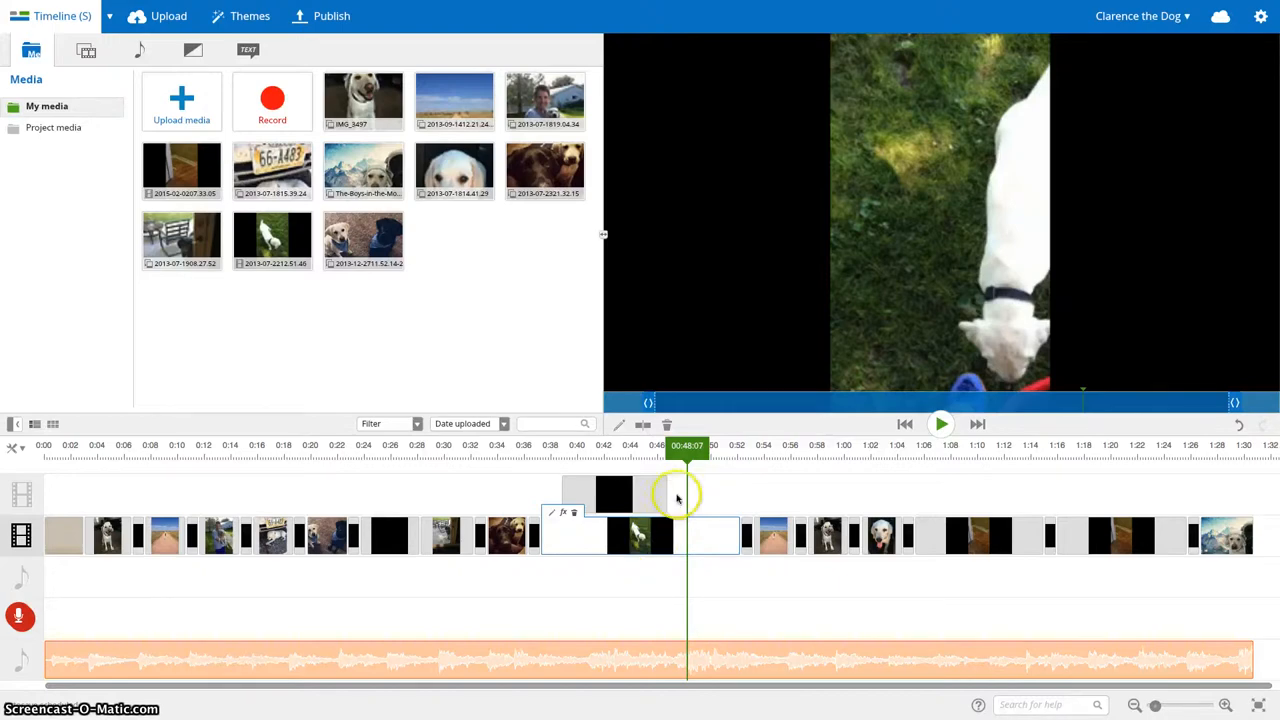
# Play the puppy segment from about 0:37 and select the white puppy video clip
pyautogui.click(585, 445)
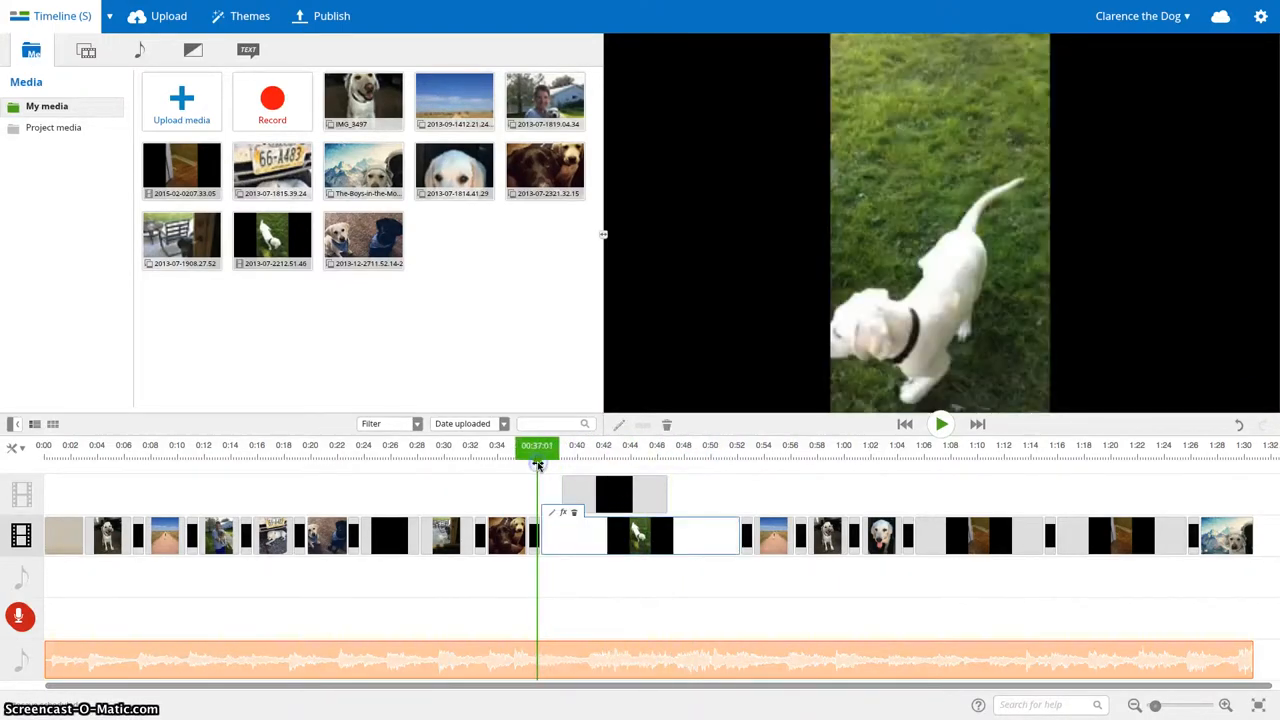
pyautogui.click(940, 424)
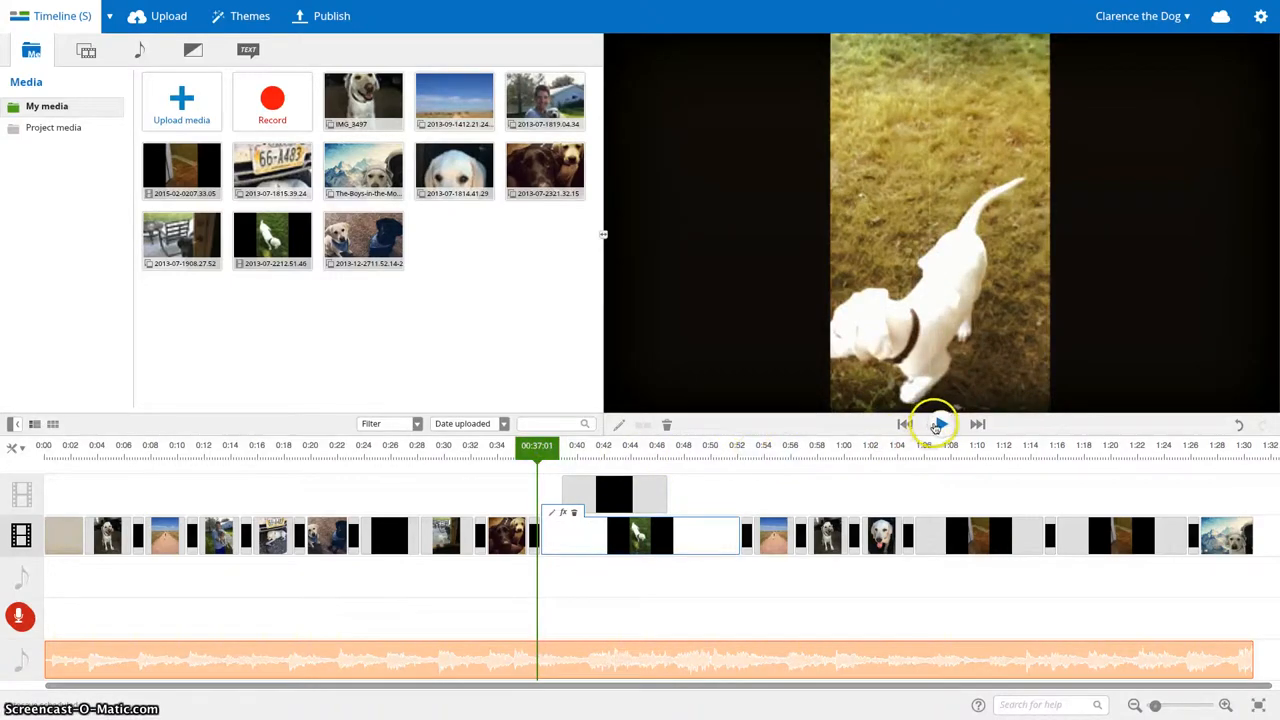
pyautogui.click(938, 424)
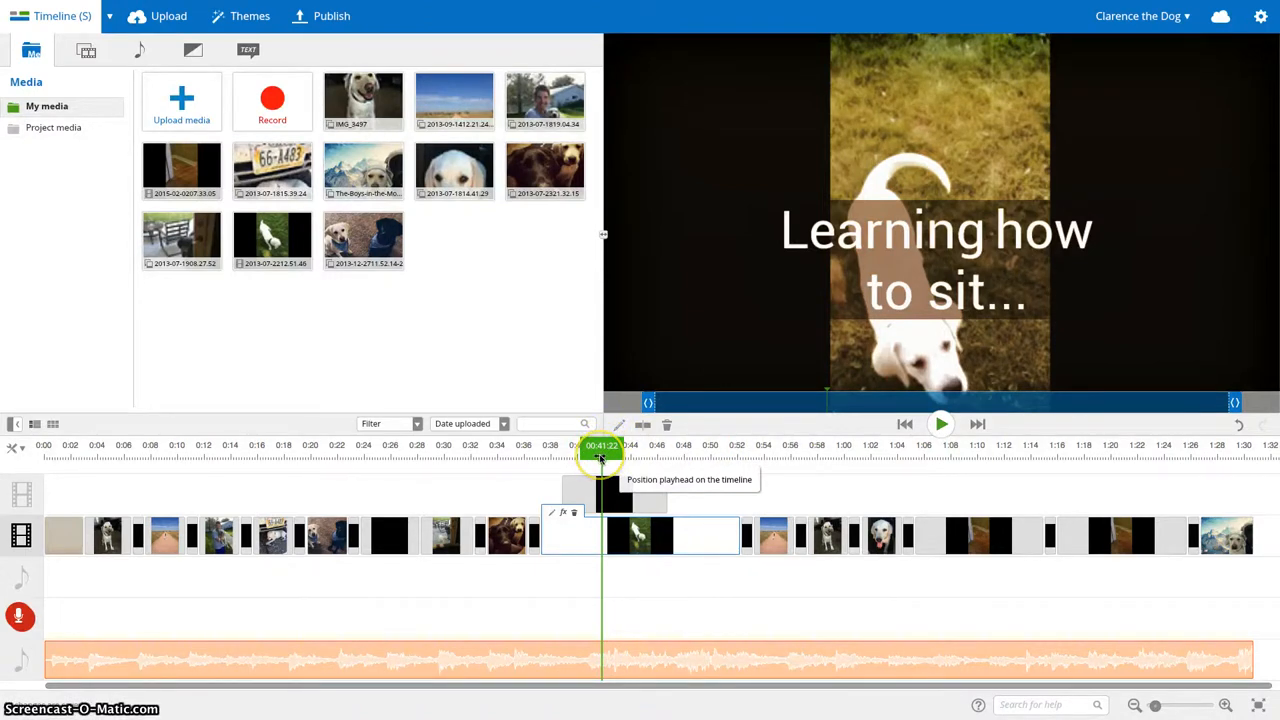
pyautogui.moveTo(600, 458); pyautogui.dragTo(575, 458)
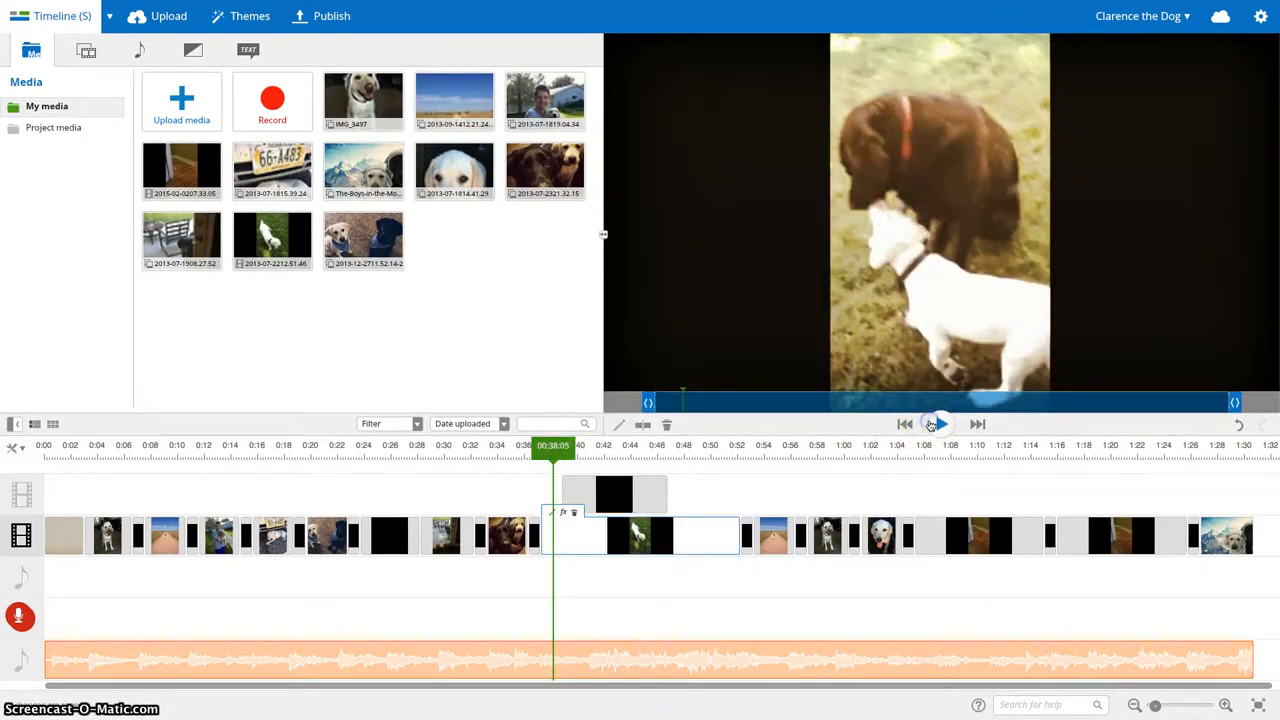
pyautogui.click(545, 445)
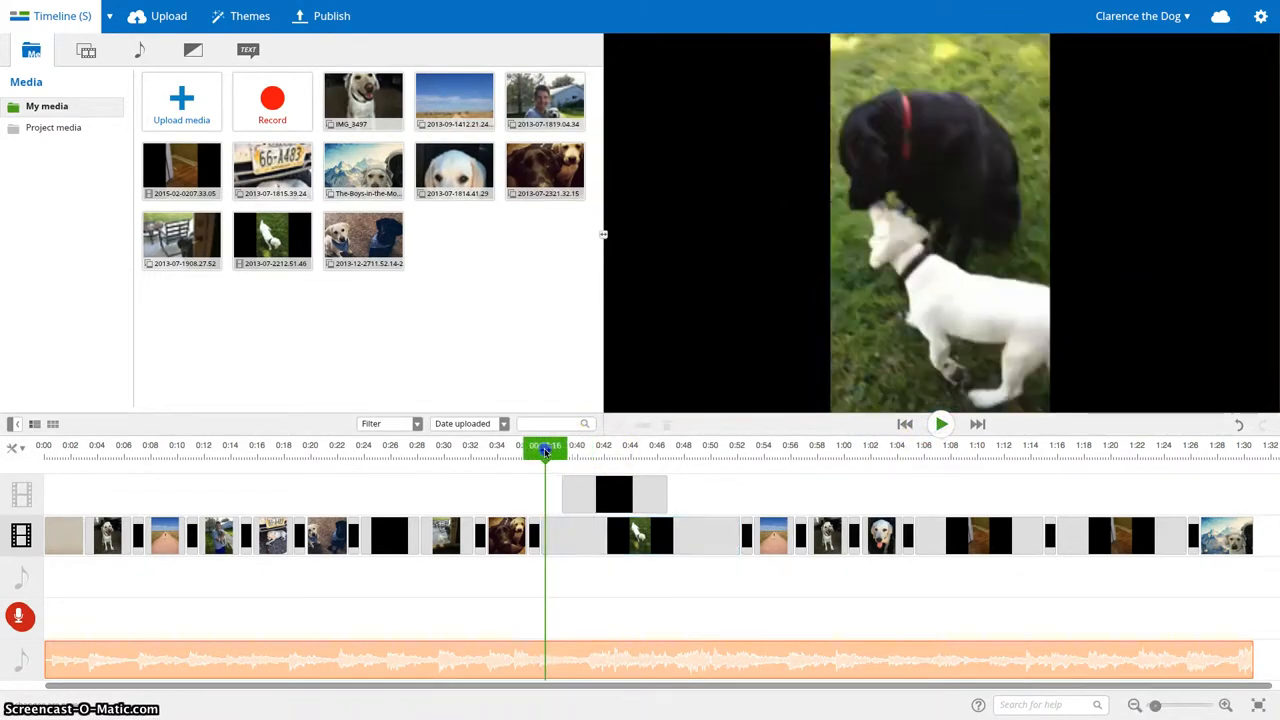
pyautogui.click(638, 535)
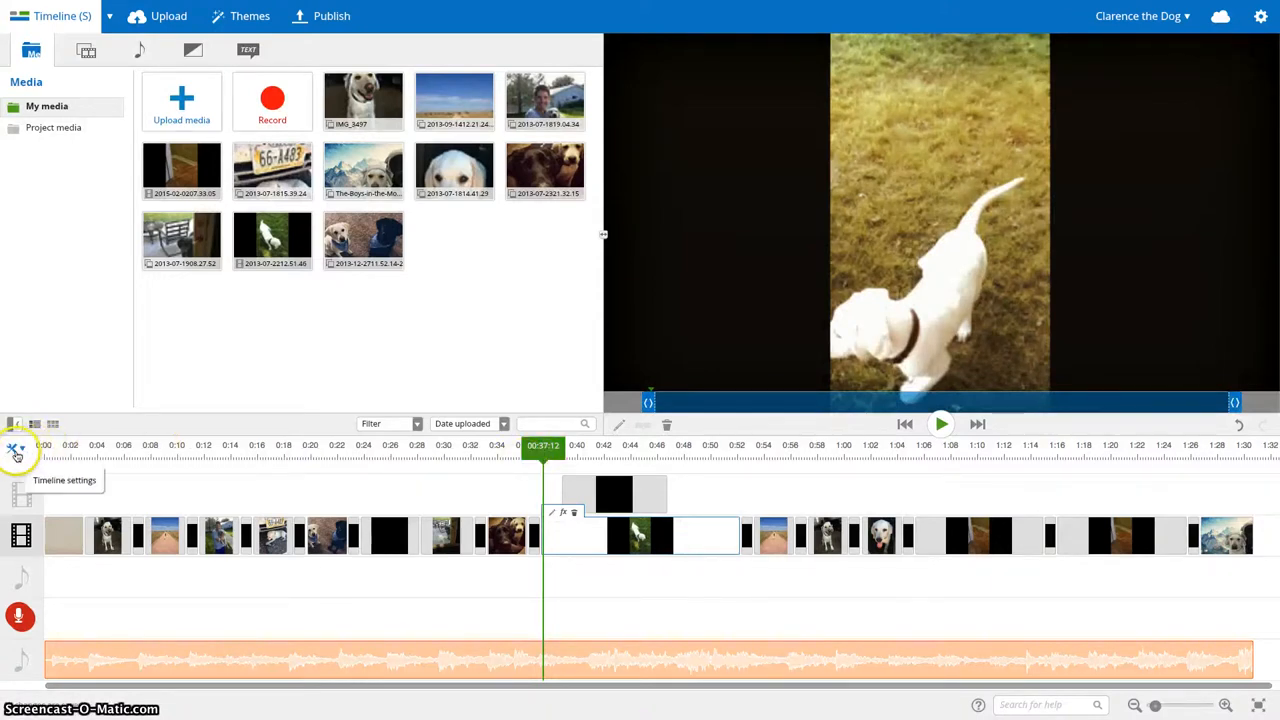
pyautogui.click(16, 447)
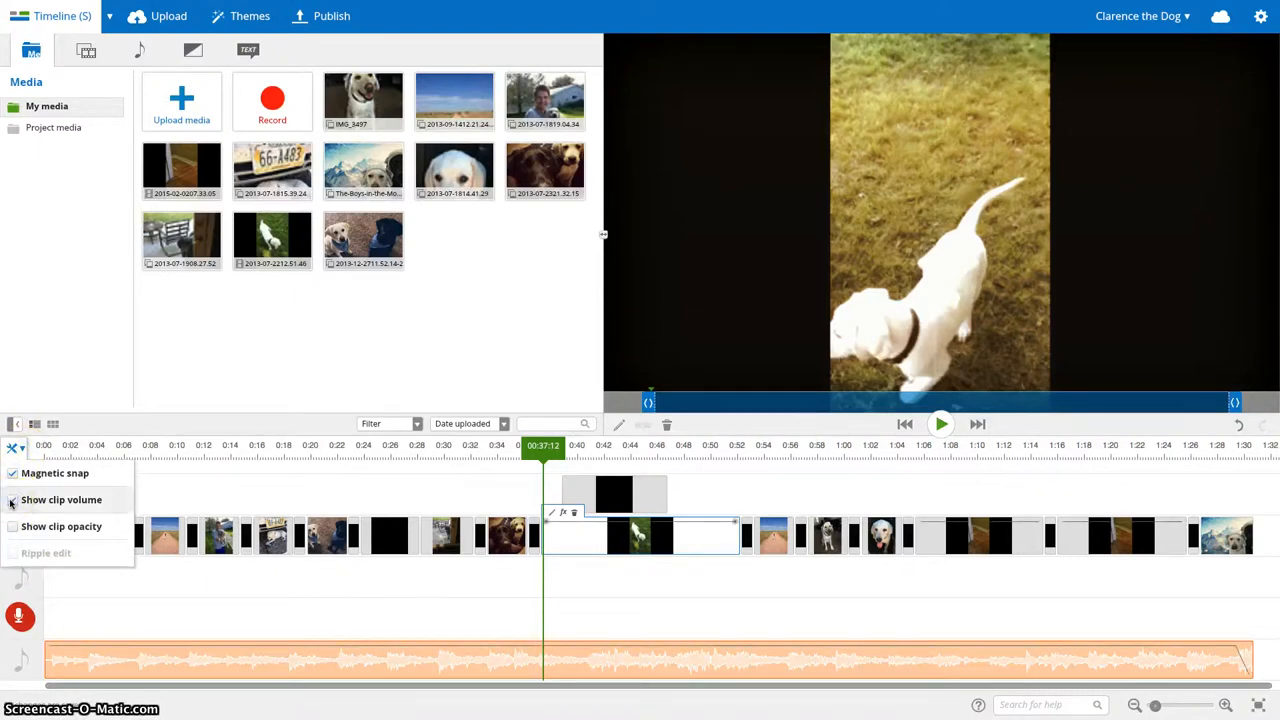
# Turn on clip volume lines and add a first volume point on the music track
pyautogui.click(13, 499)
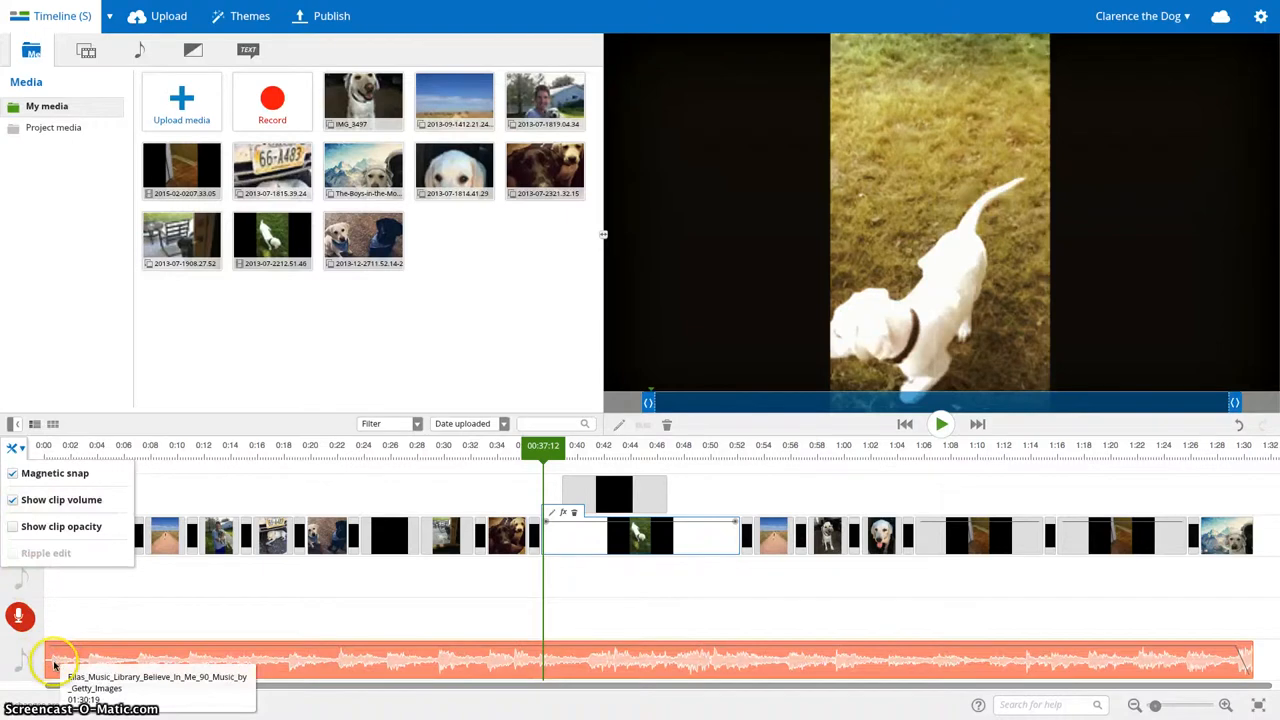
pyautogui.moveTo(228, 645)
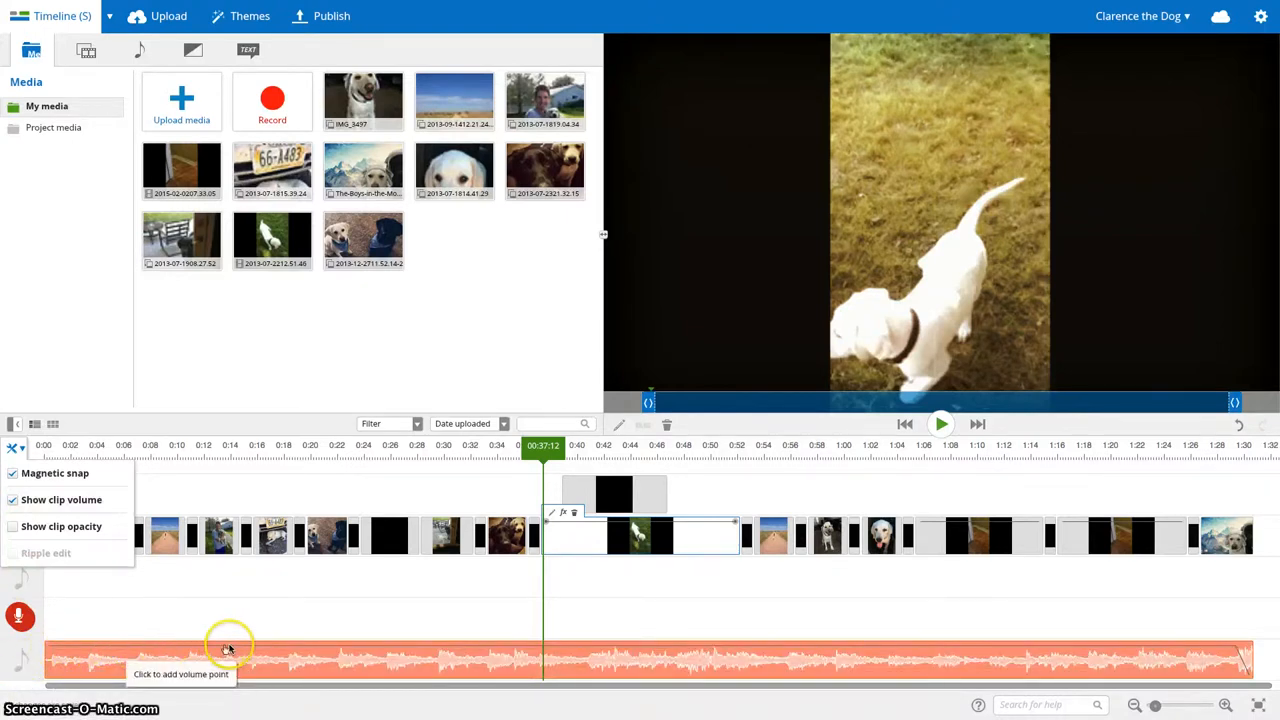
pyautogui.moveTo(495, 665)
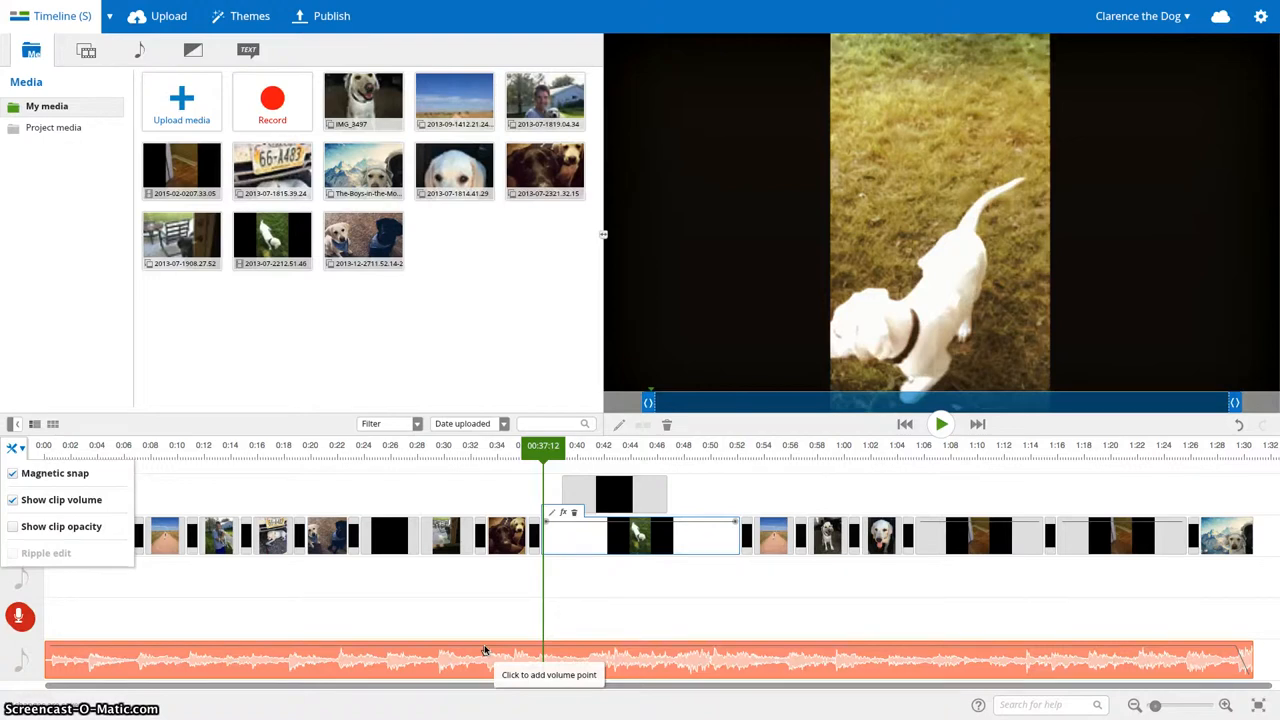
pyautogui.click(547, 645)
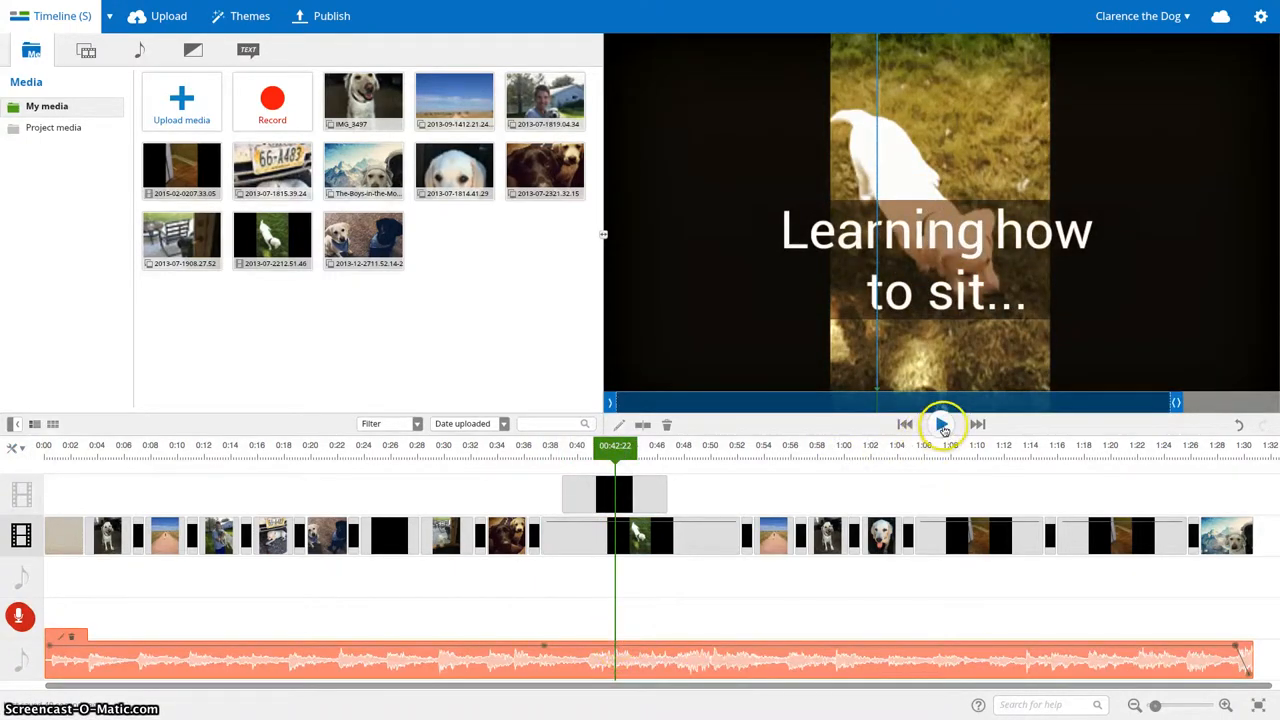
# Add music volume points near 0:34, 0:38, 0:44, 0:47 set to 75, 56, 54, 80
pyautogui.click(941, 424)
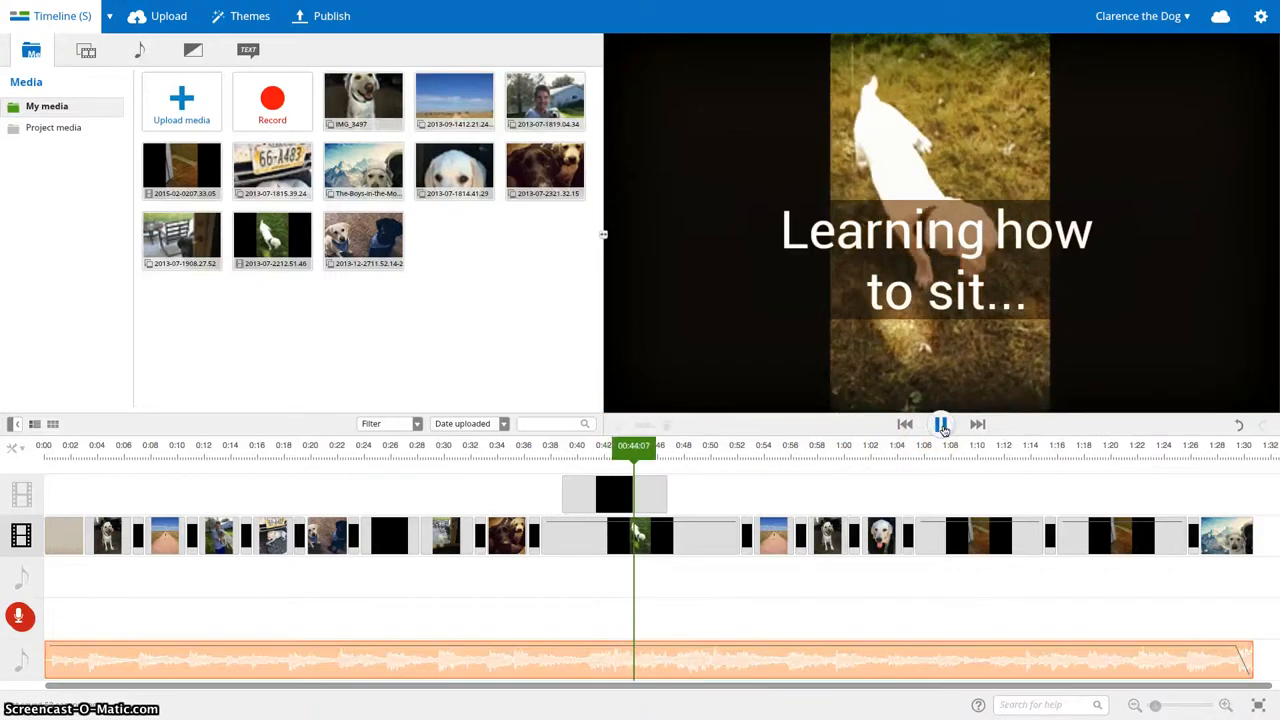
pyautogui.click(635, 658)
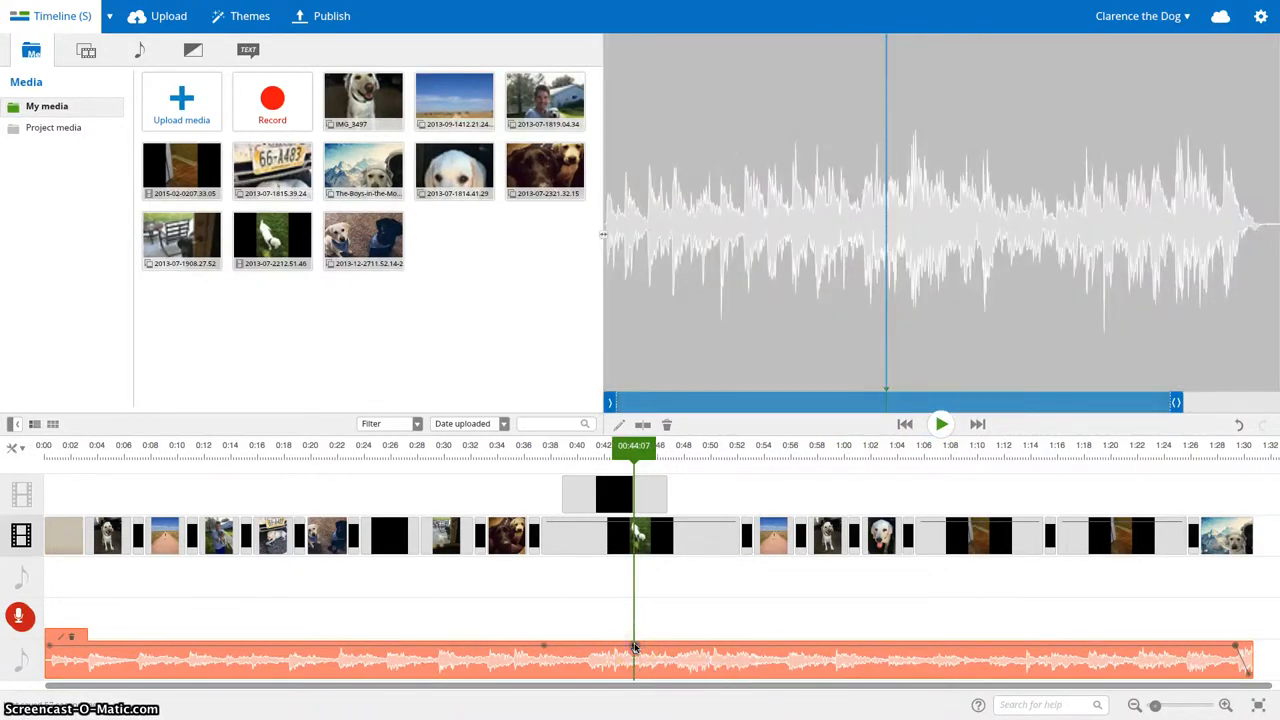
pyautogui.moveTo(543, 650)
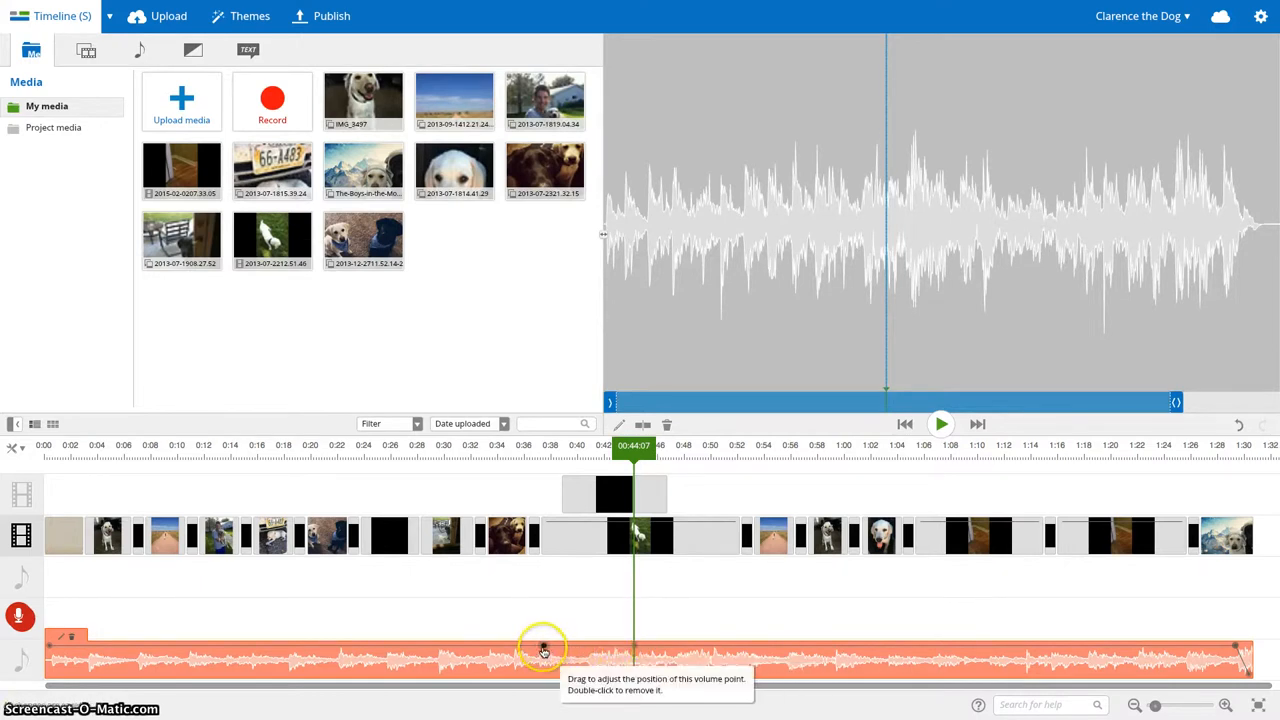
pyautogui.moveTo(545, 648); pyautogui.dragTo(545, 655)
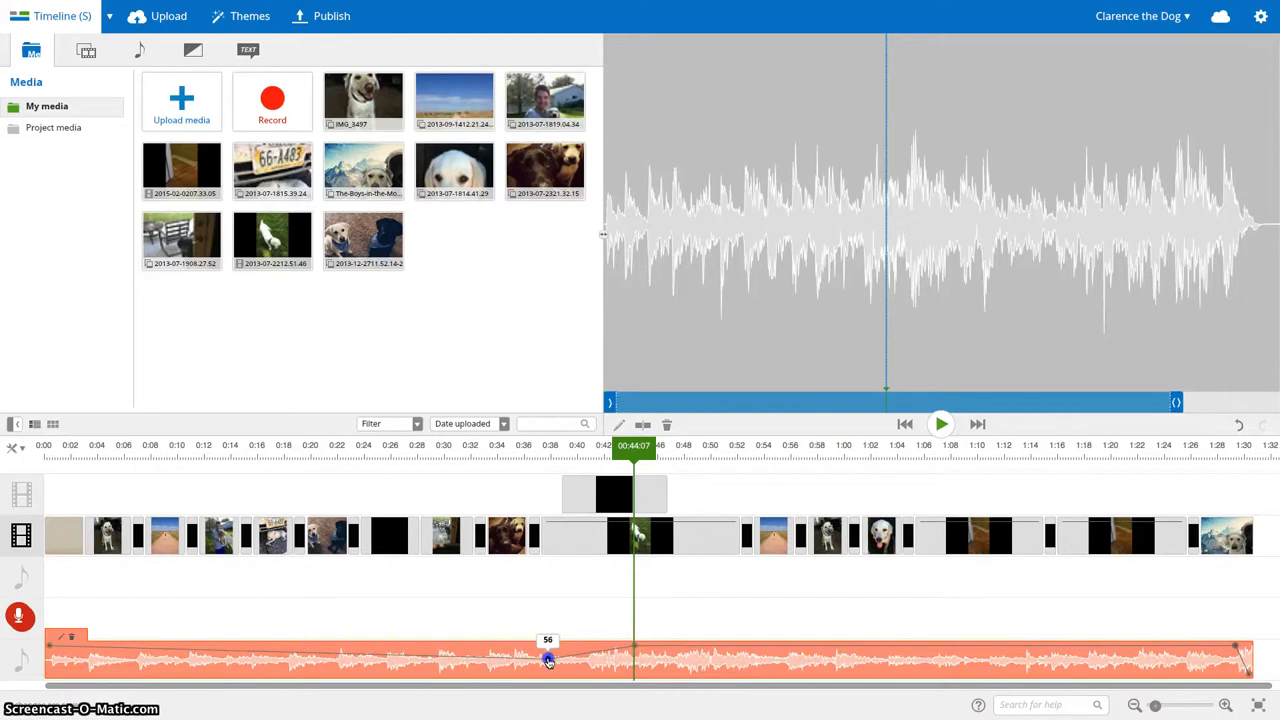
pyautogui.moveTo(616, 652)
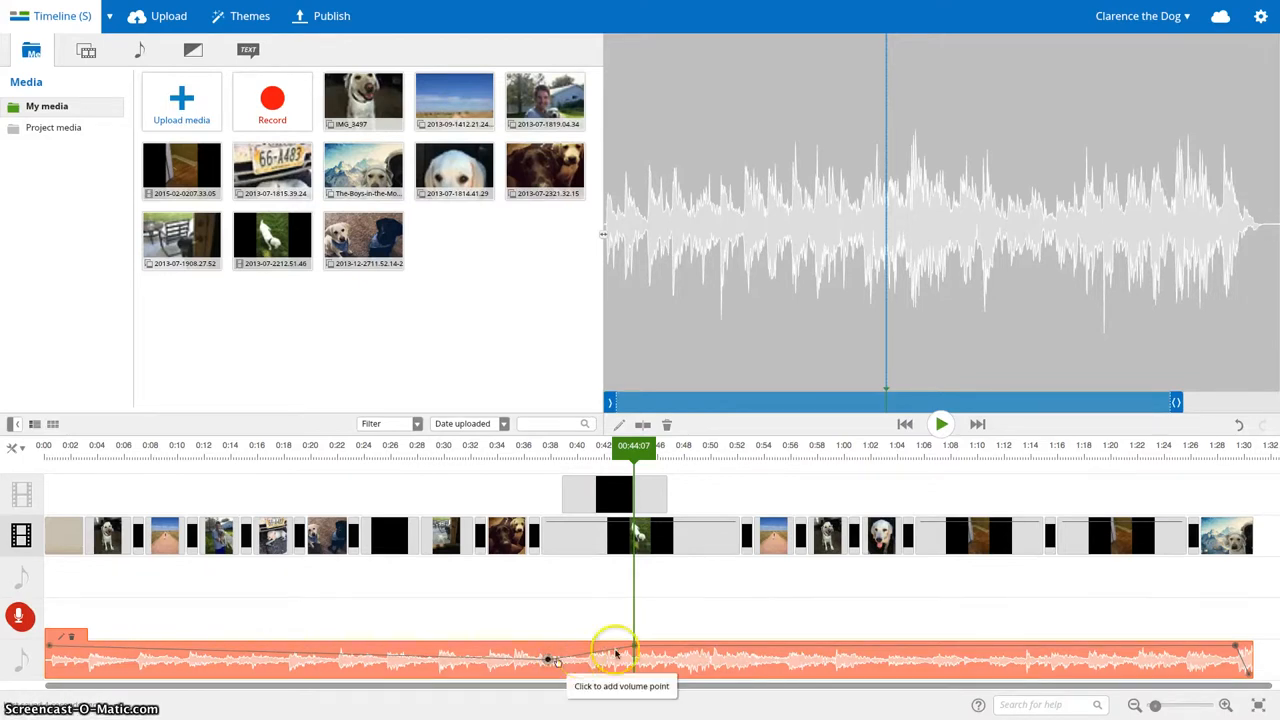
pyautogui.click(614, 655)
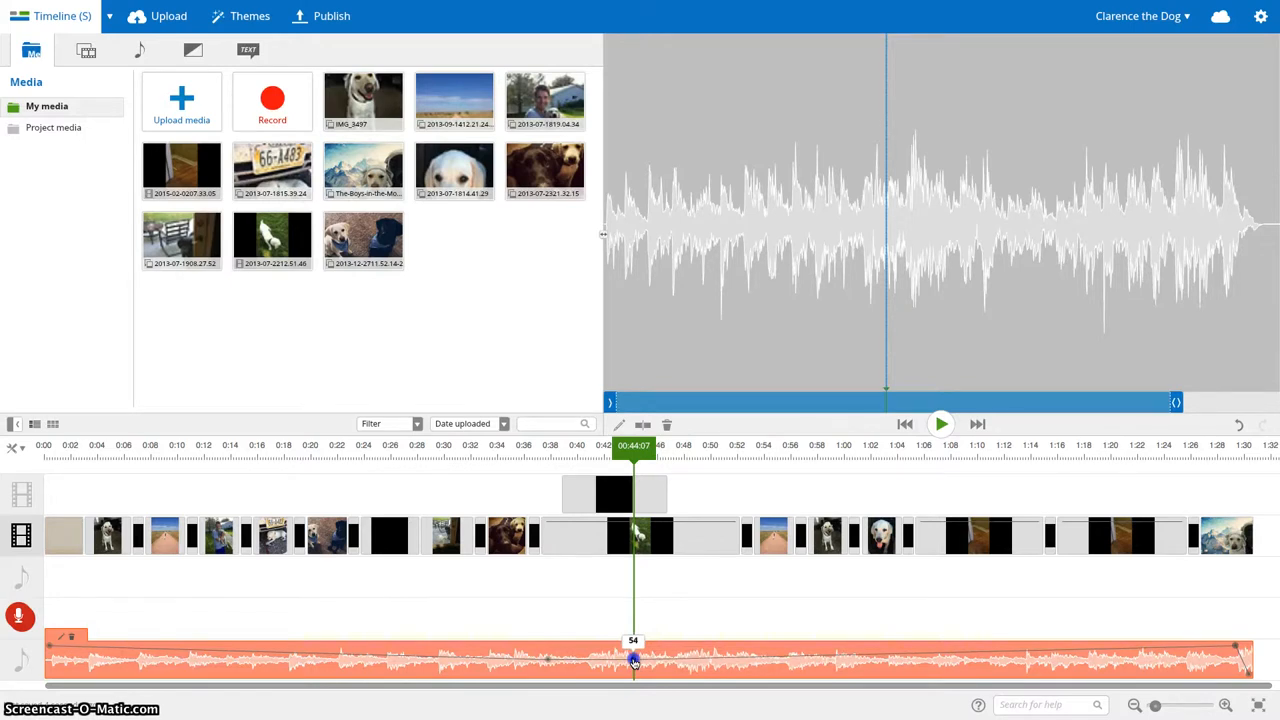
pyautogui.moveTo(528, 655)
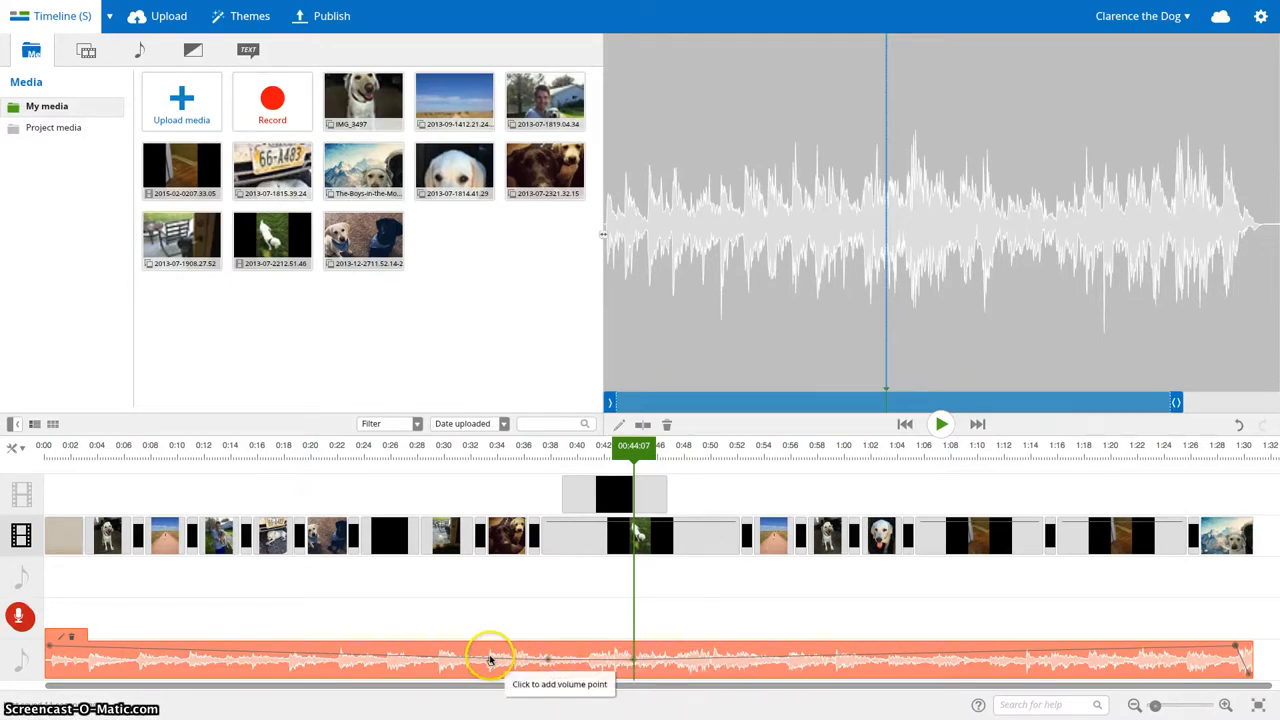
pyautogui.click(496, 658)
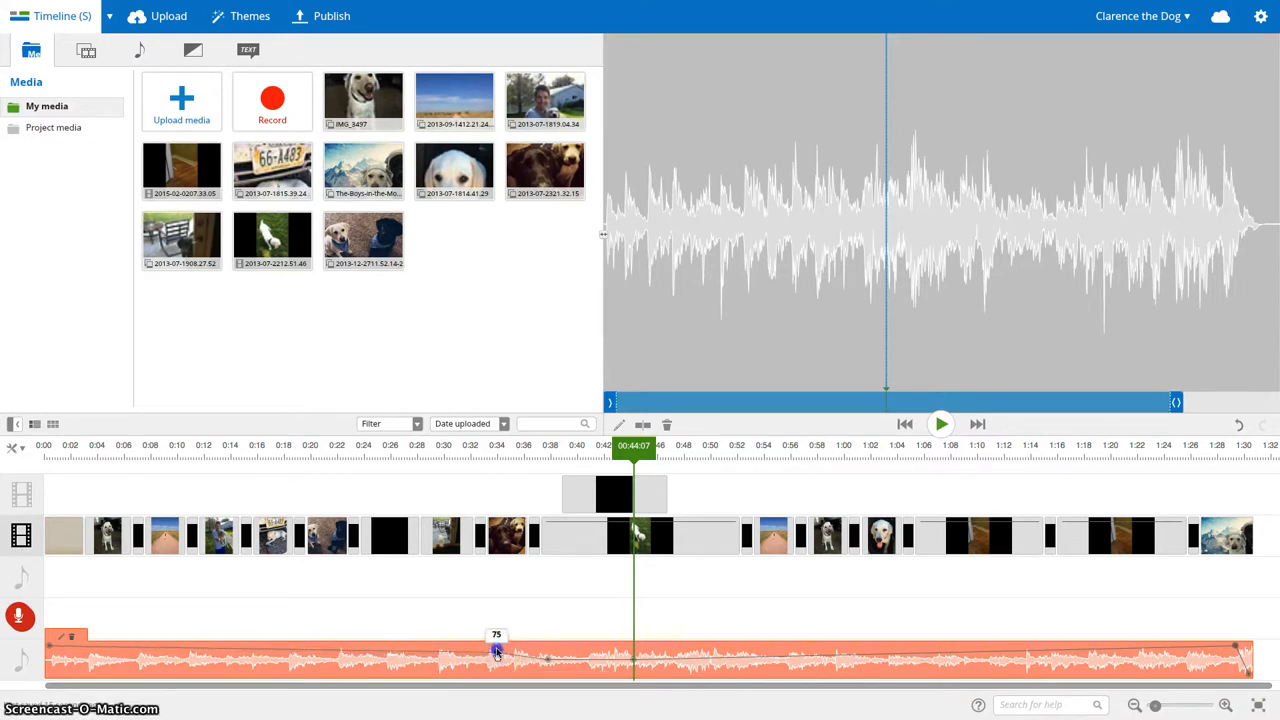
pyautogui.moveTo(495, 652); pyautogui.dragTo(497, 647)
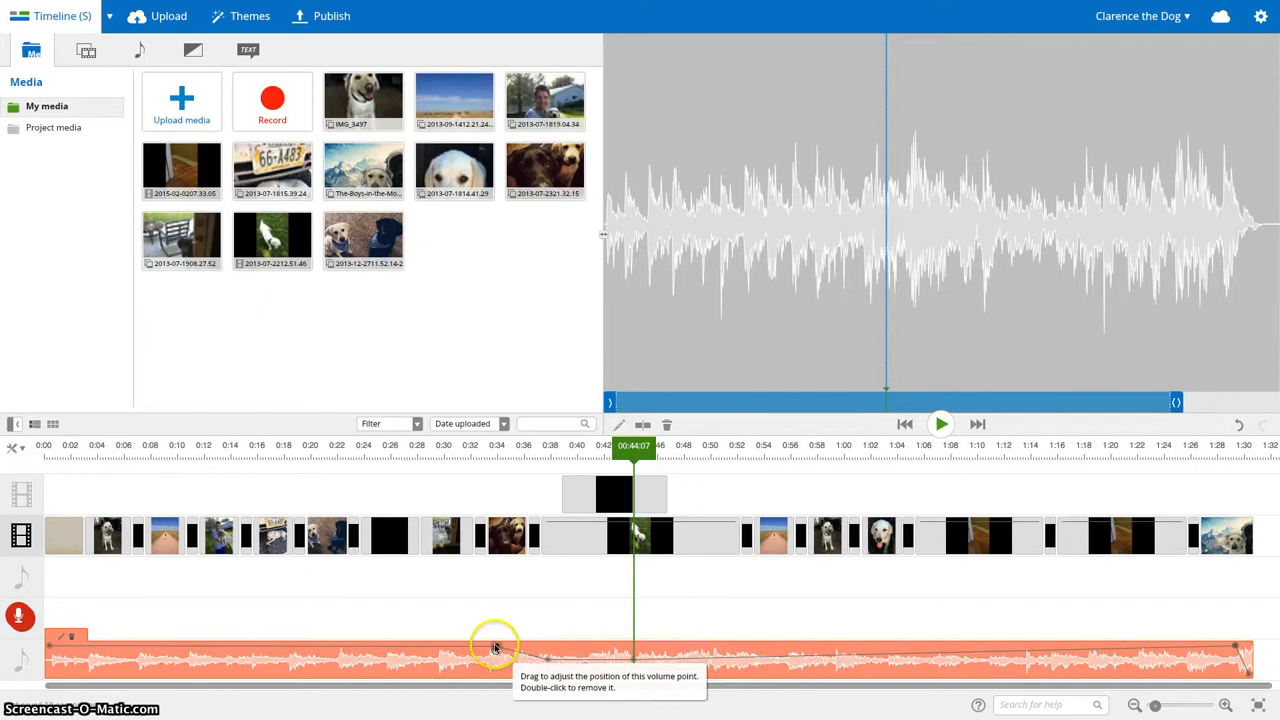
pyautogui.moveTo(670, 660)
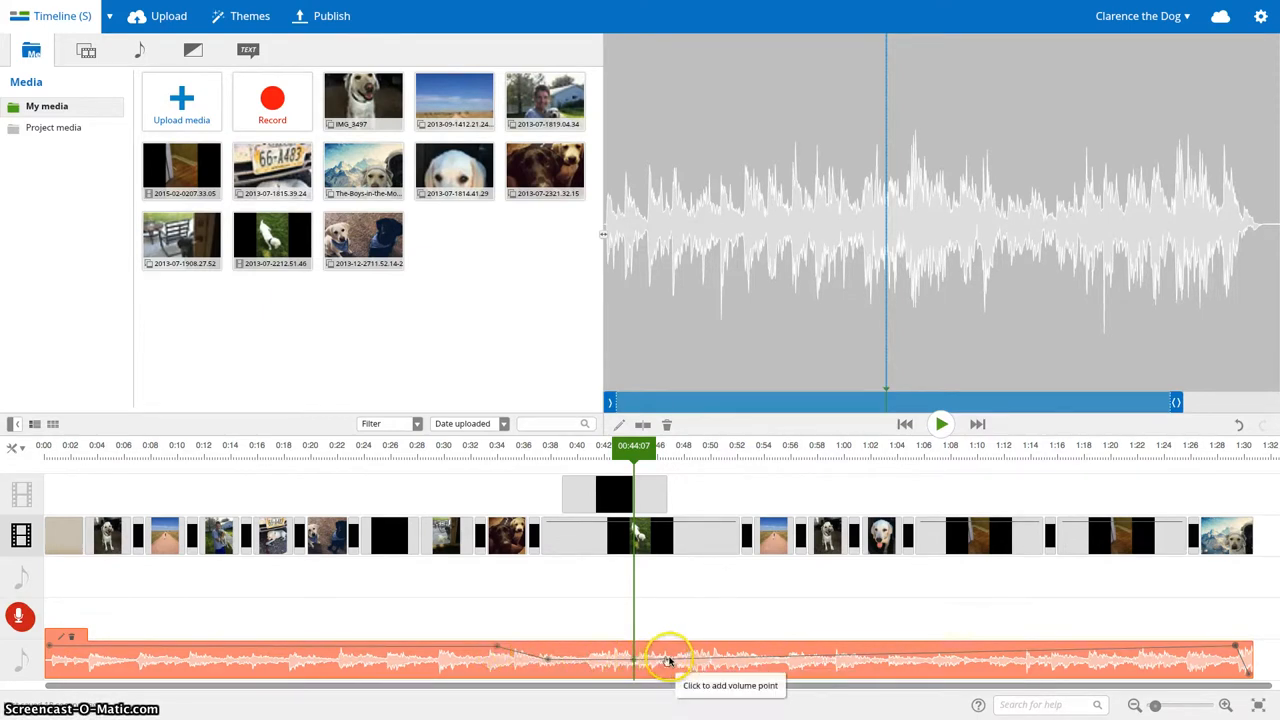
pyautogui.click(672, 655)
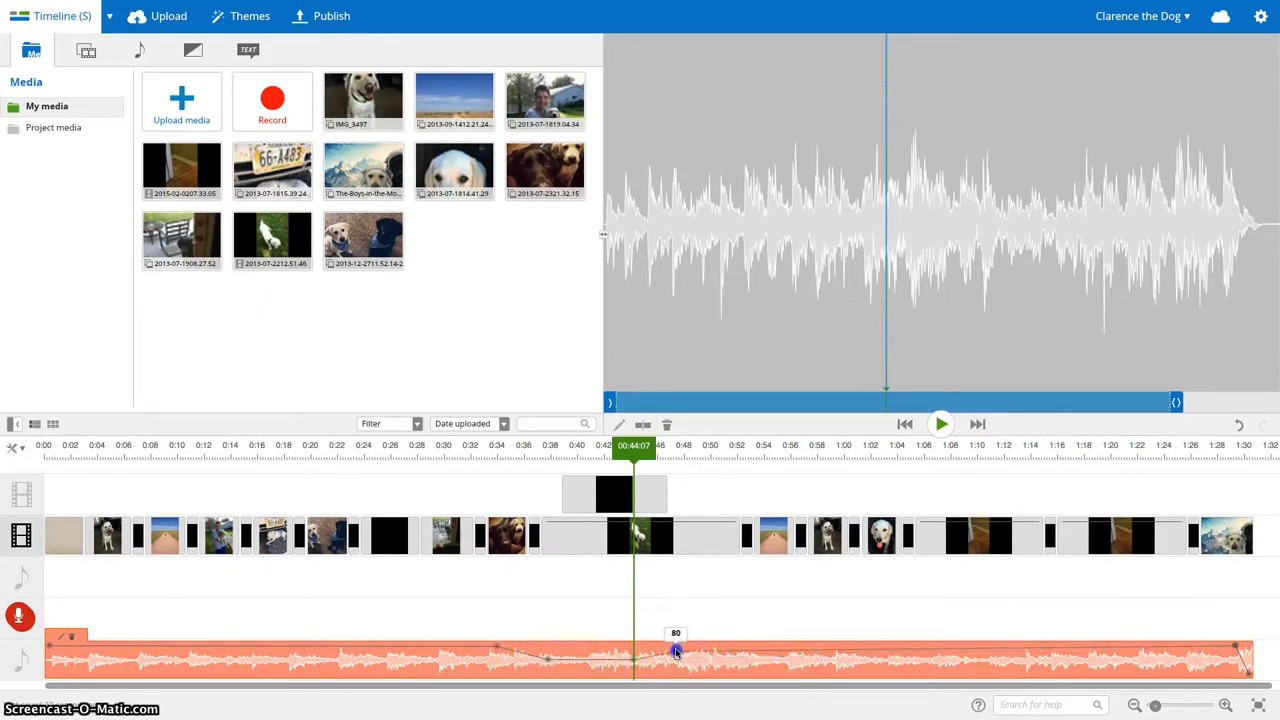
pyautogui.click(638, 535)
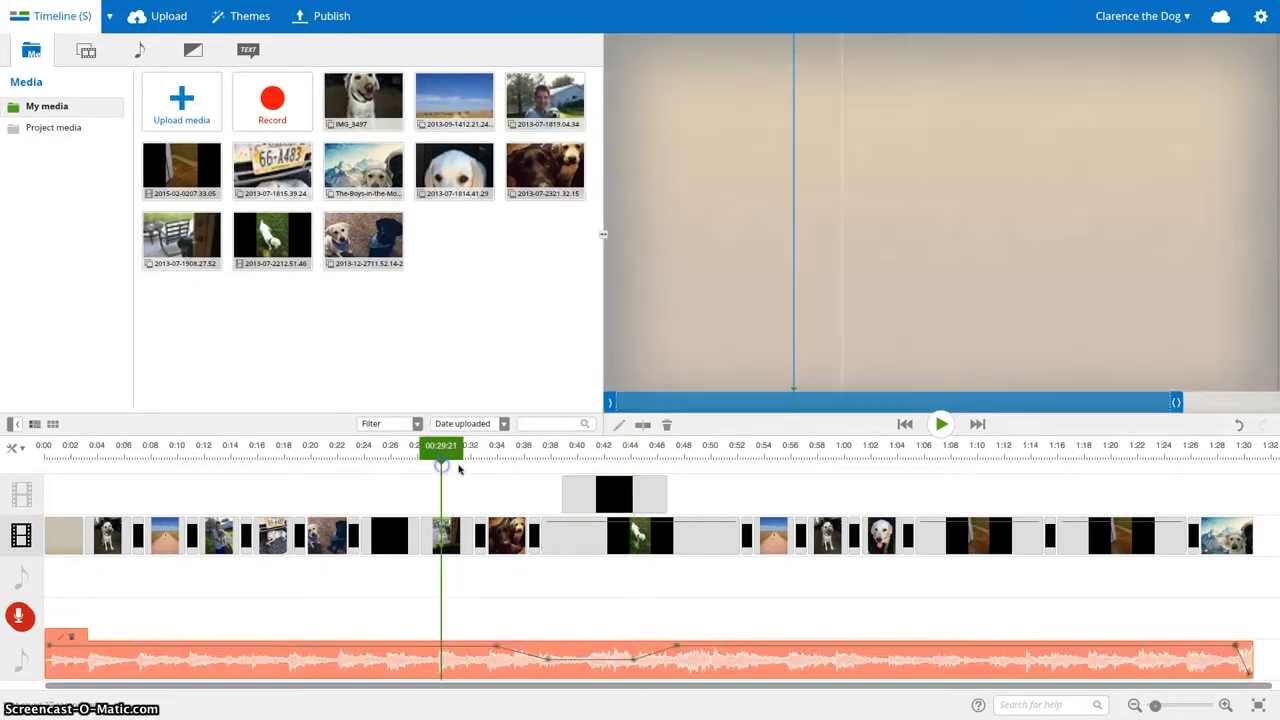
pyautogui.click(940, 423)
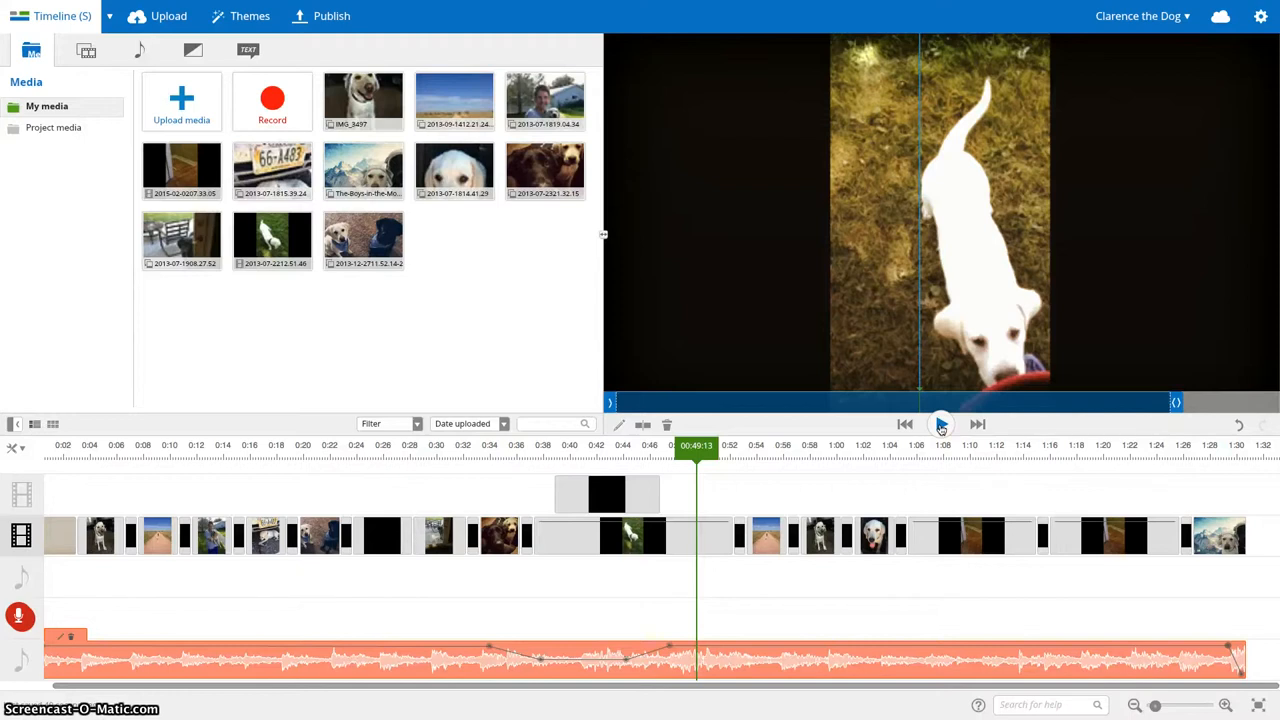
pyautogui.click(940, 423)
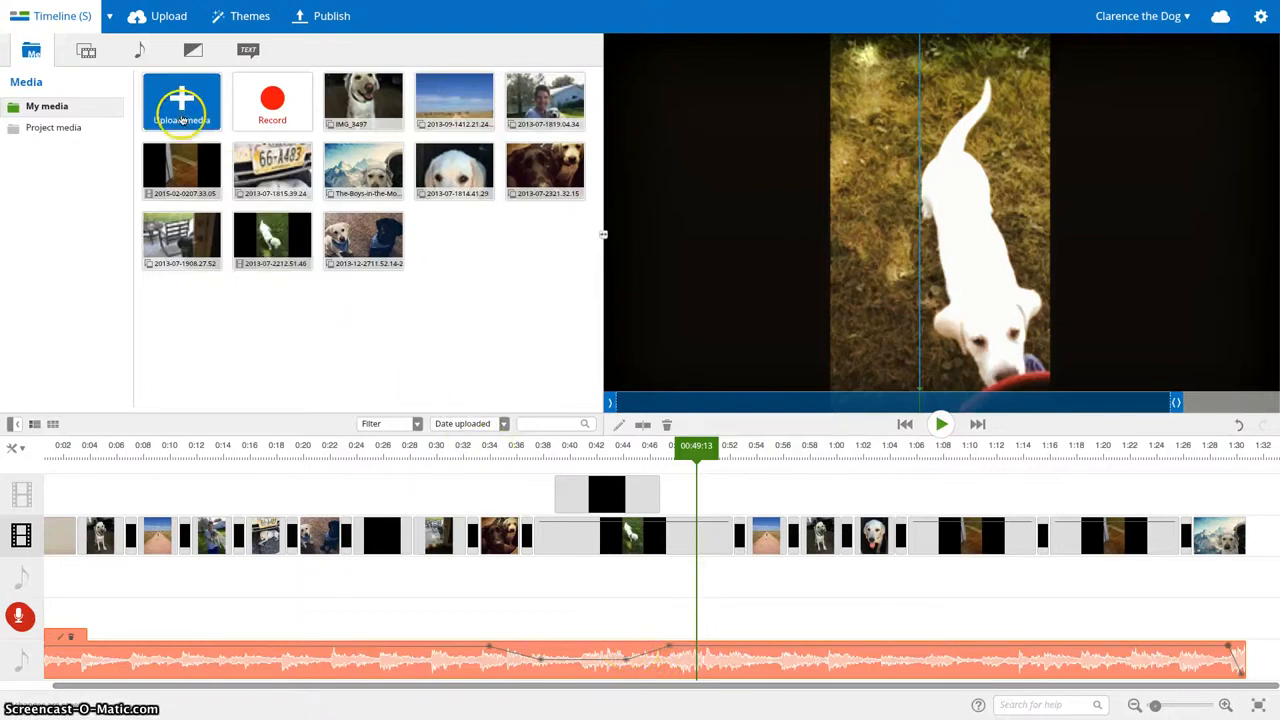
# Open the Audio library on the Free music category
pyautogui.click(139, 50)
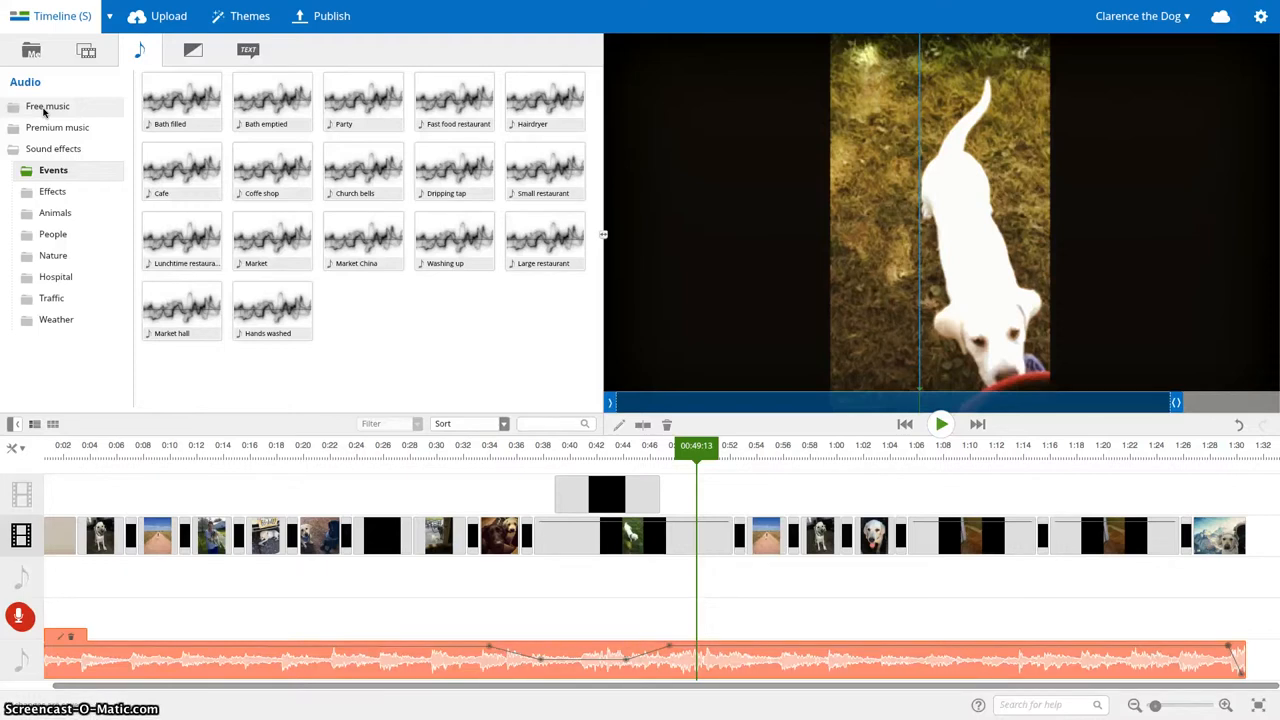
pyautogui.click(48, 106)
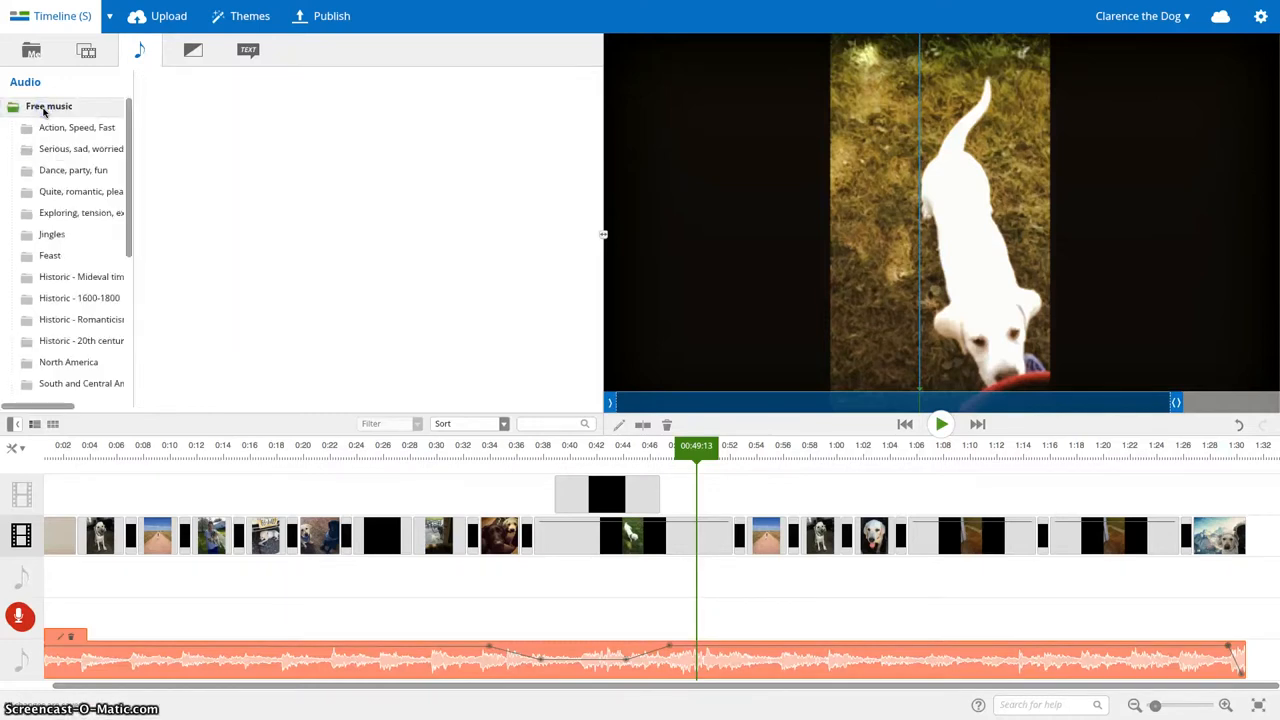